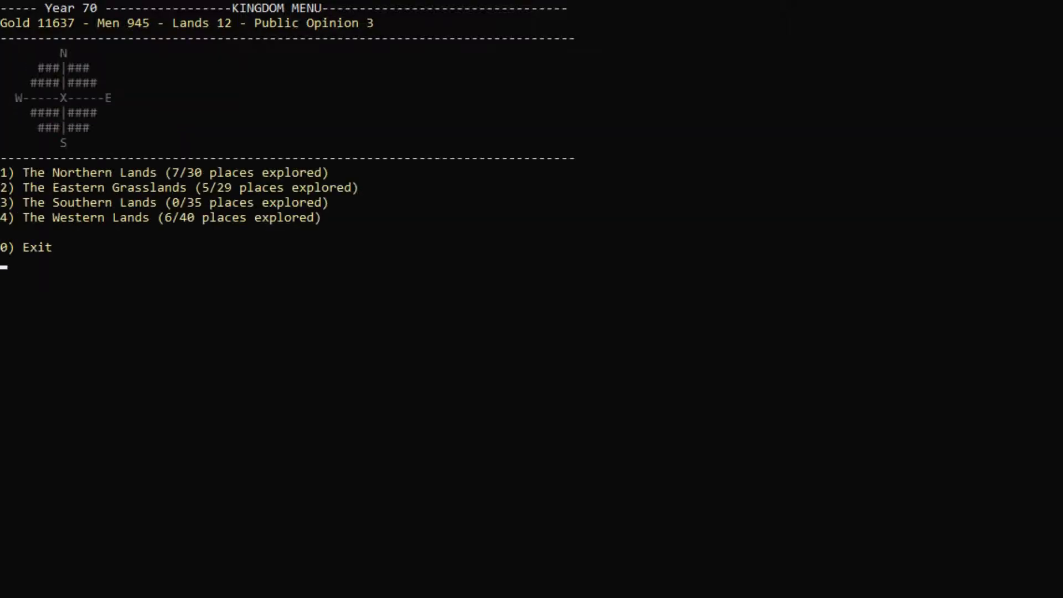
Explore the Southern Lands' Parched Lands, revealing bandit-held Fort Kullak
{"action": "type", "text": "3"}
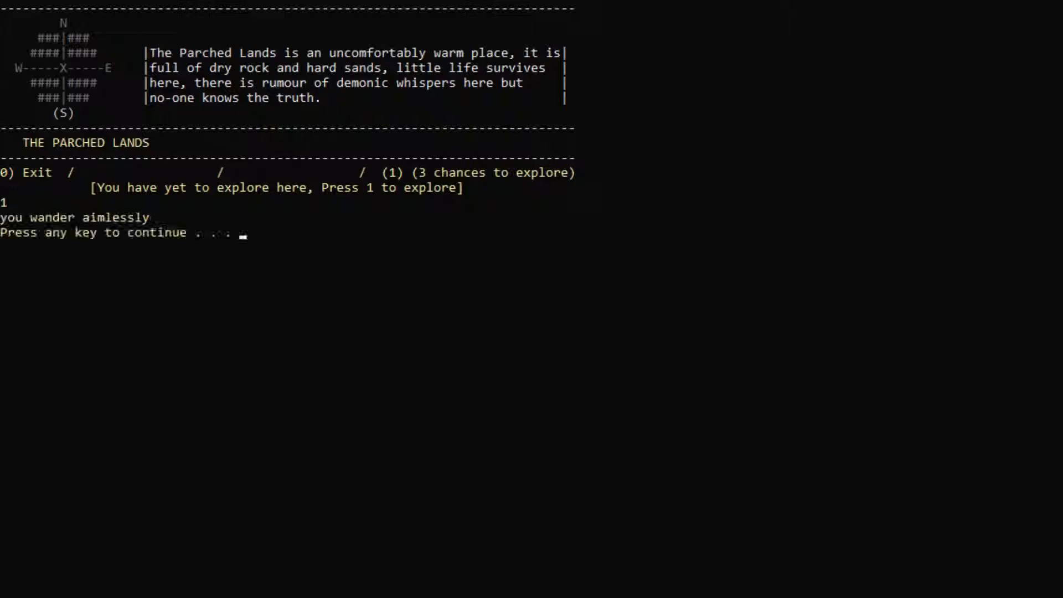
{"action": "key", "text": "enter"}
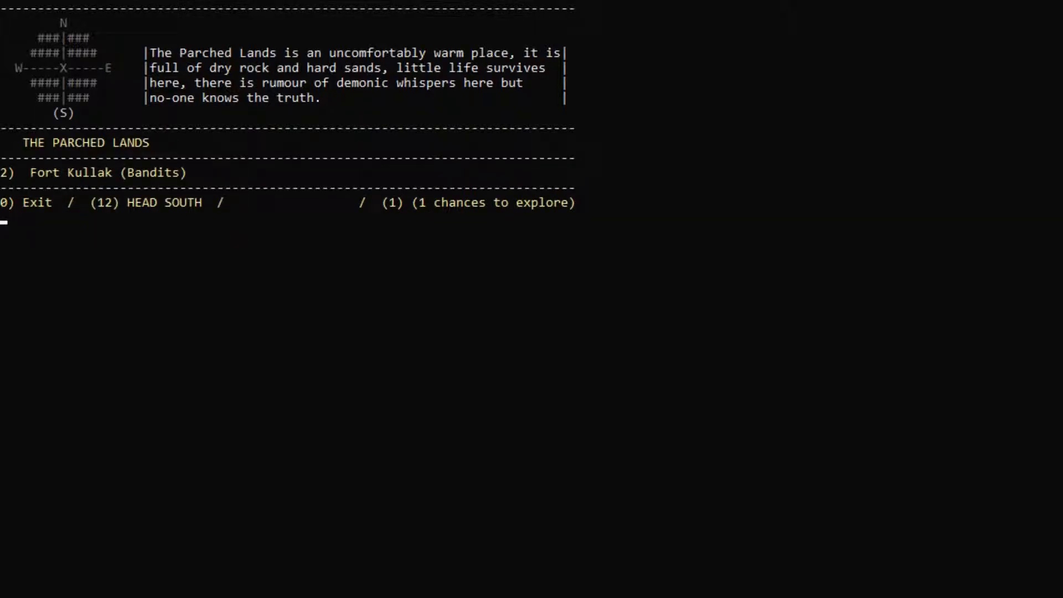
{"action": "type", "text": "2"}
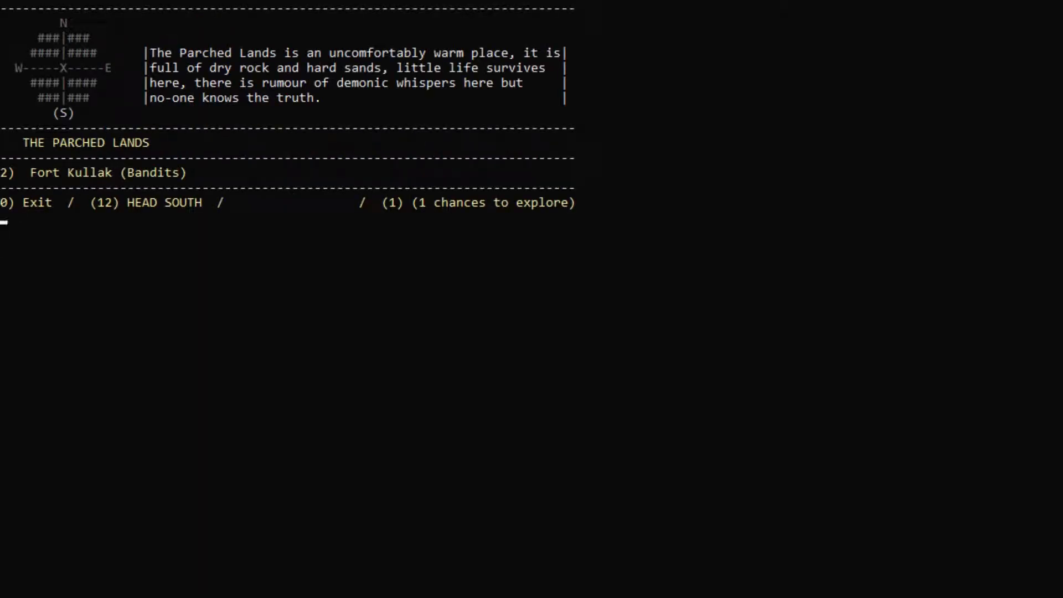
Enter the Lava Pit and sacrifice three peasants, dismissing each outcome
{"action": "type", "text": "1"}
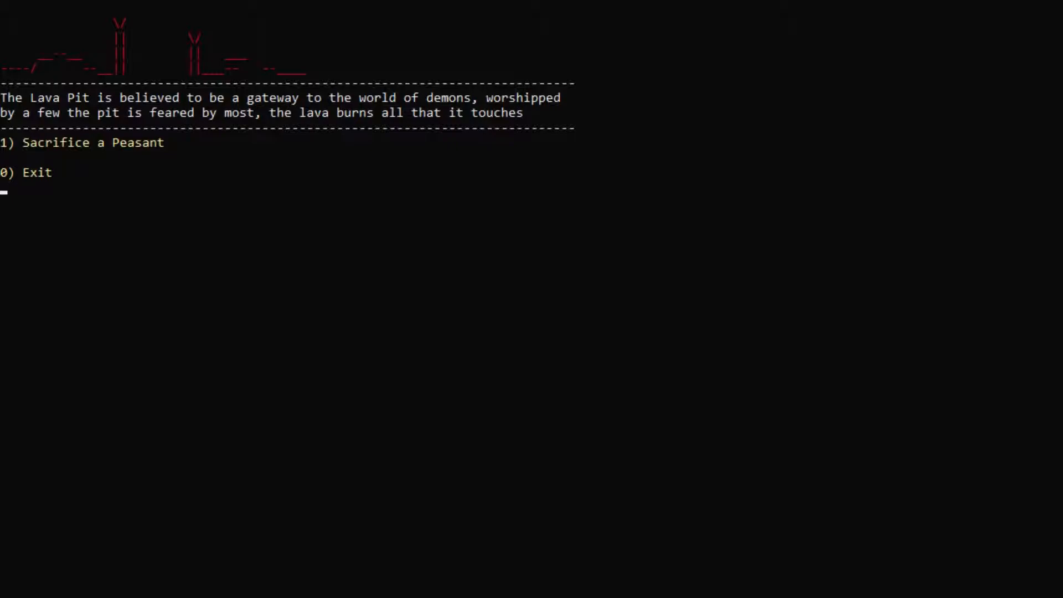
{"action": "type", "text": "1"}
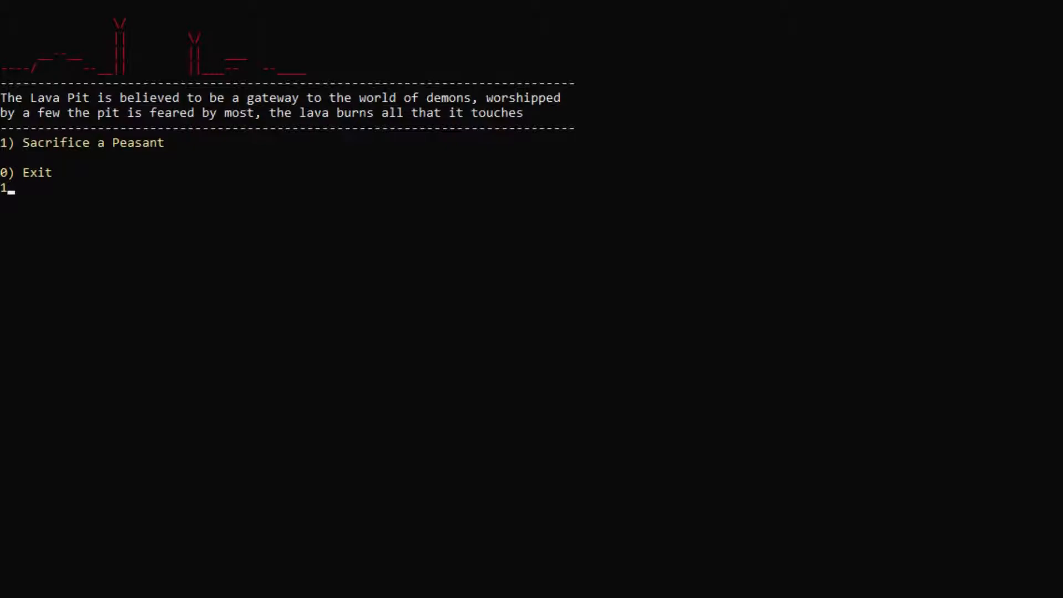
{"action": "key", "text": "enter"}
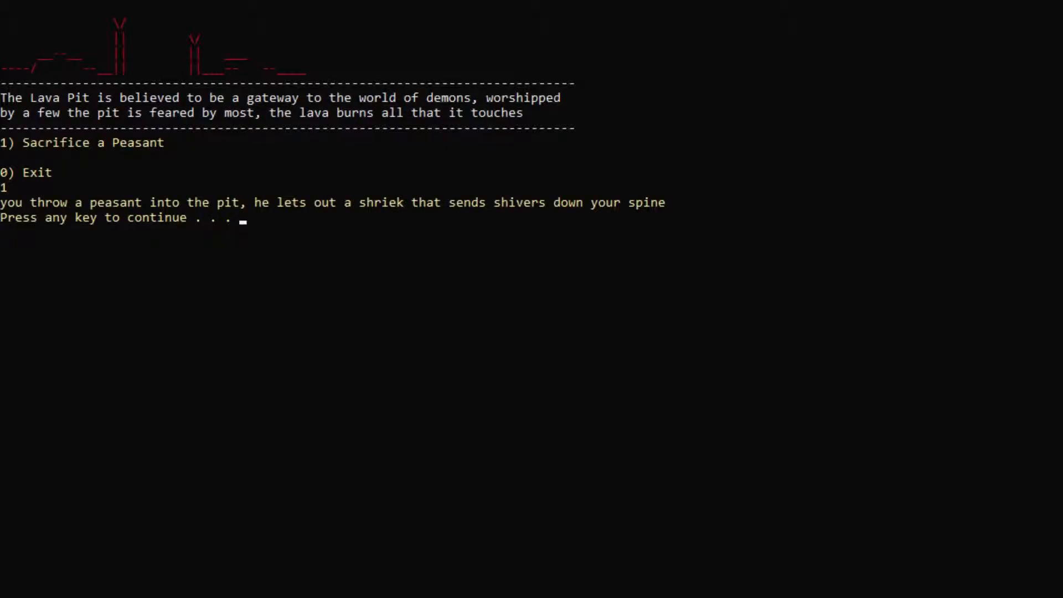
{"action": "key", "text": "enter"}
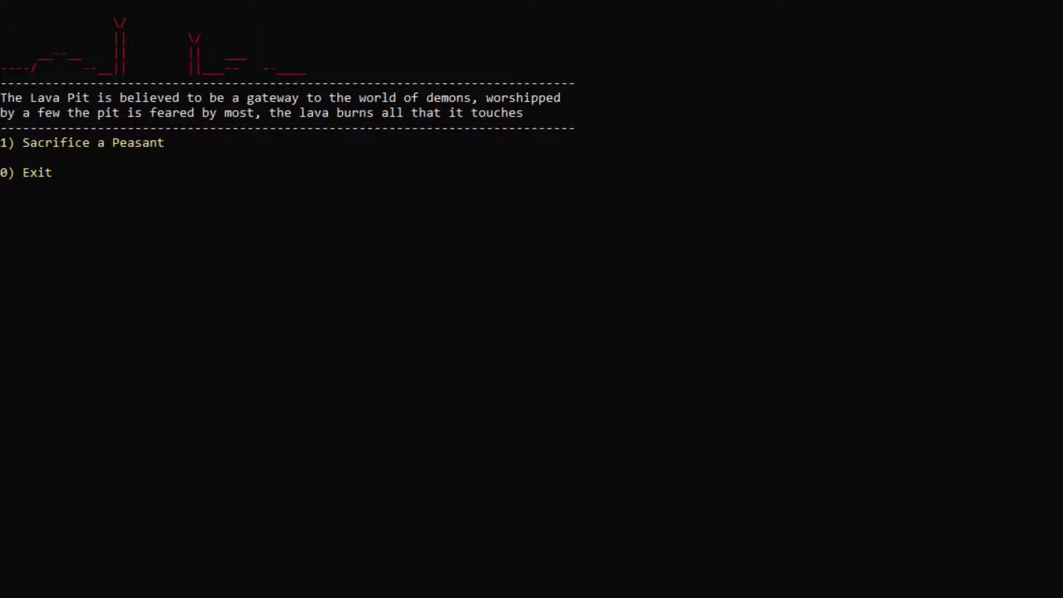
{"action": "type", "text": "1"}
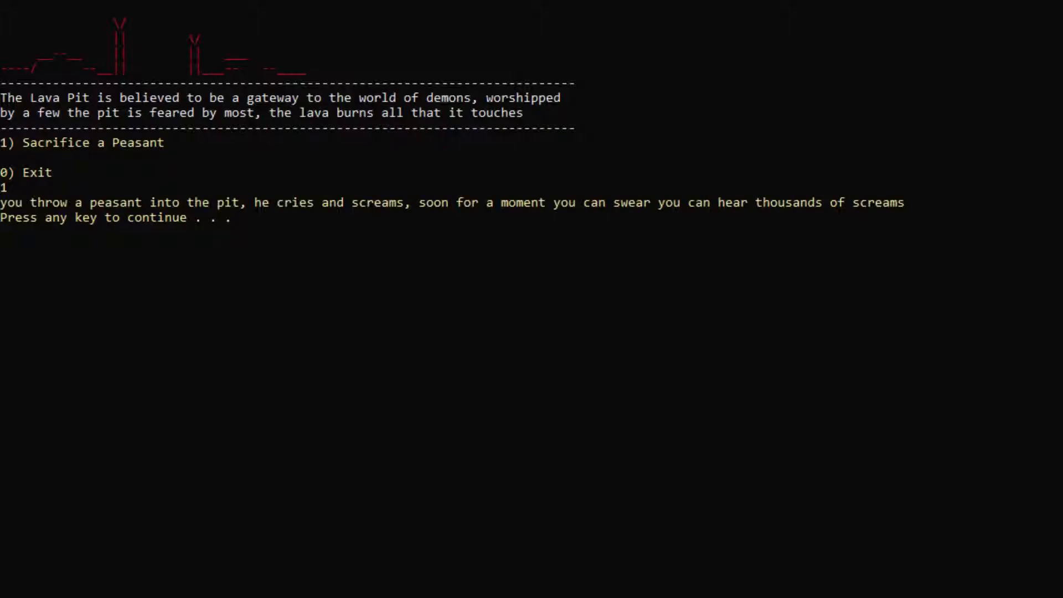
{"action": "key", "text": "enter"}
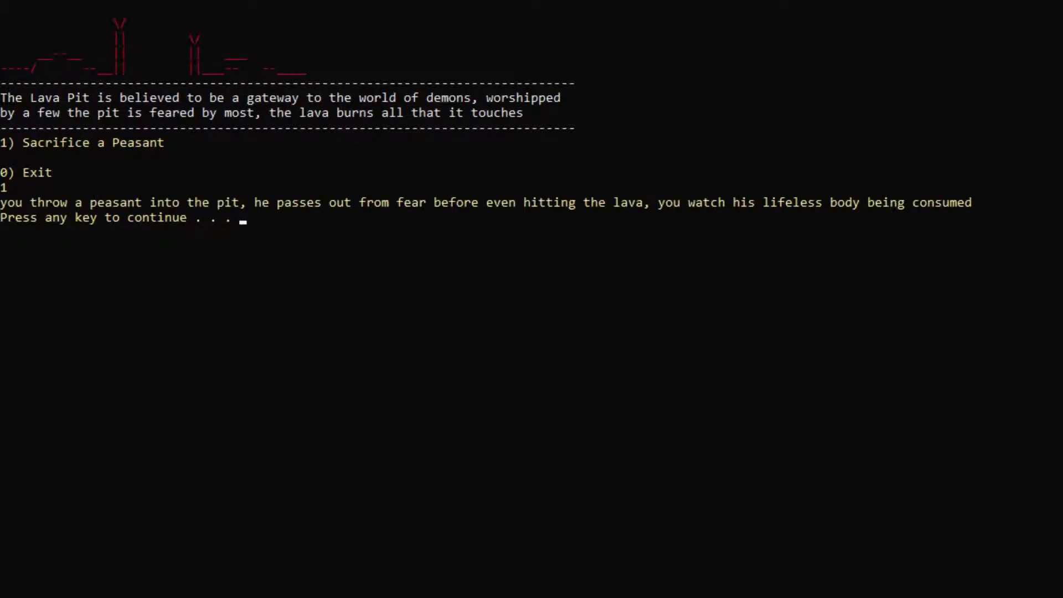
{"action": "key", "text": "enter"}
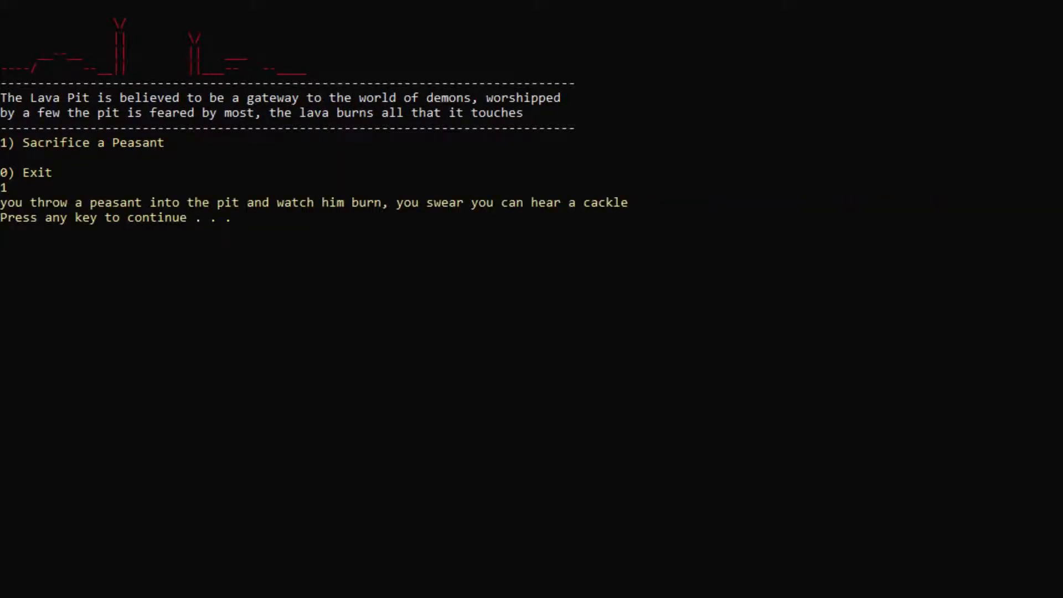
{"action": "key", "text": "enter"}
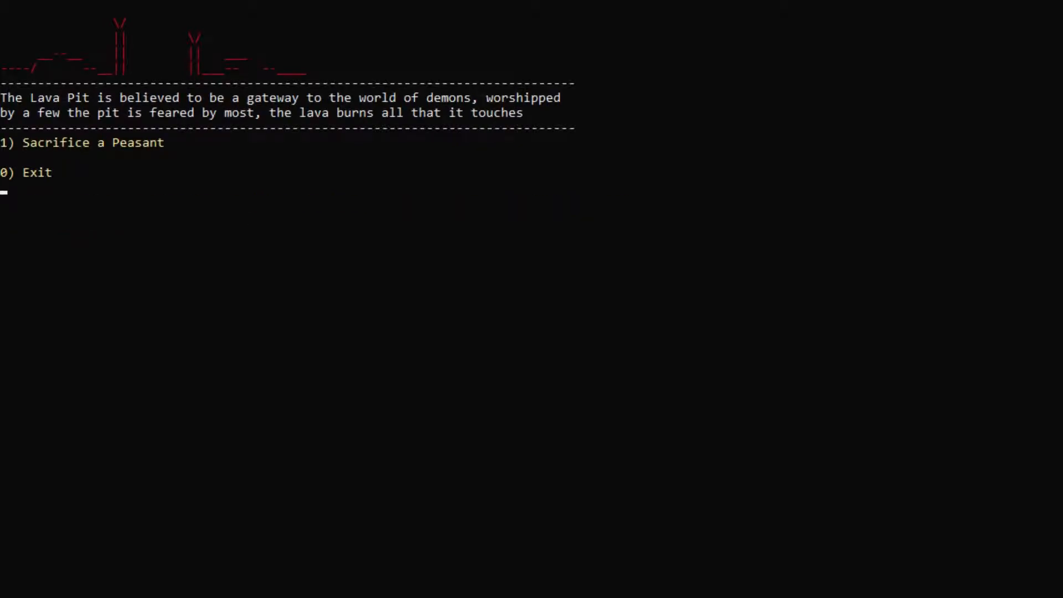
{"action": "type", "text": "1"}
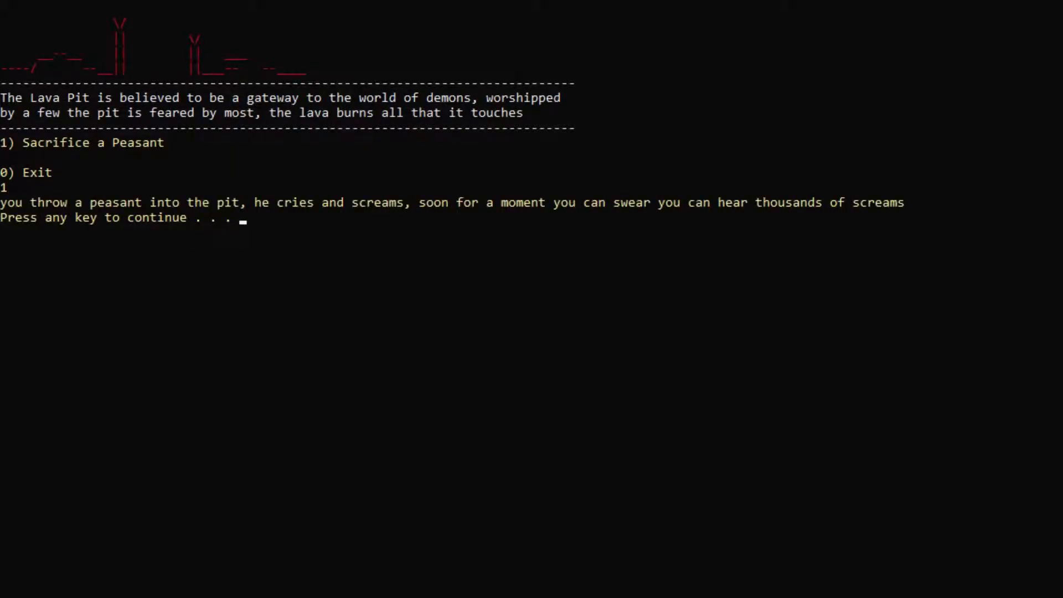
{"action": "key", "text": "enter"}
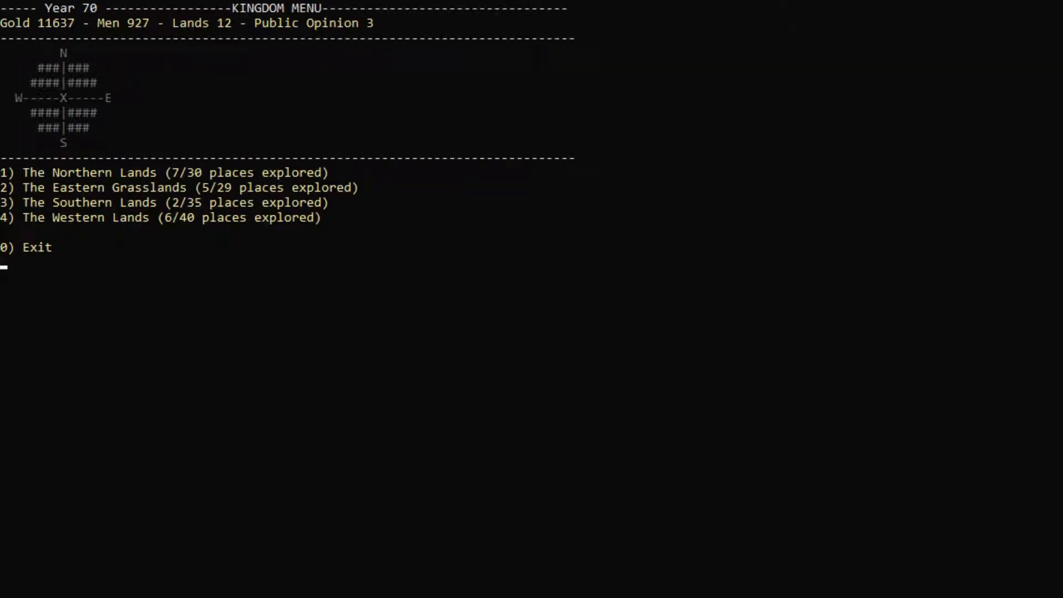
Leave the lands menu with 0 and advance until the hedge knight arrives
{"action": "type", "text": "0"}
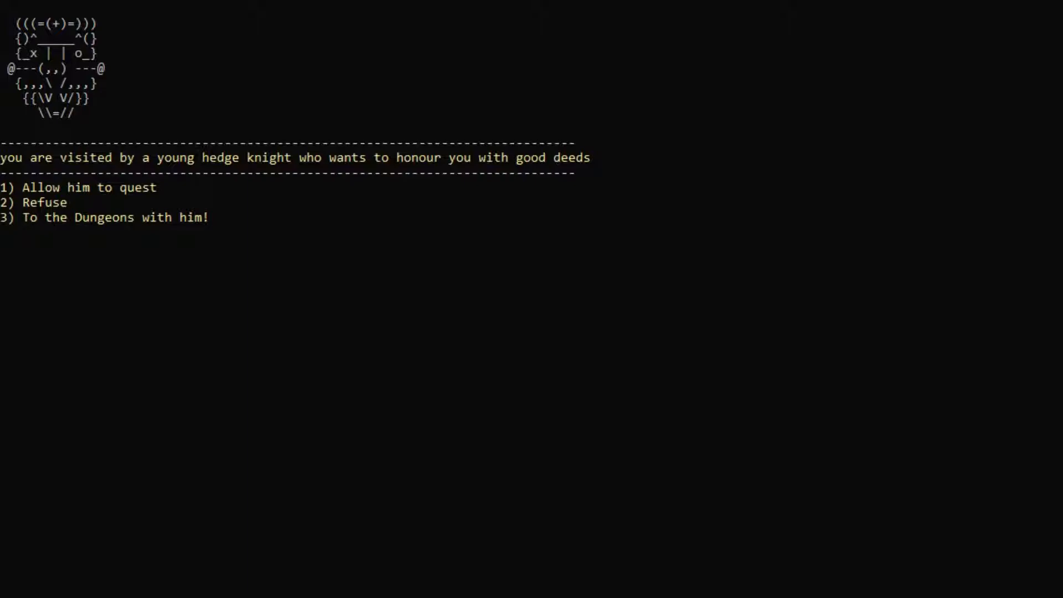
Let the young hedge knight quest, then view report 14 showing six questing knights
{"action": "type", "text": "1"}
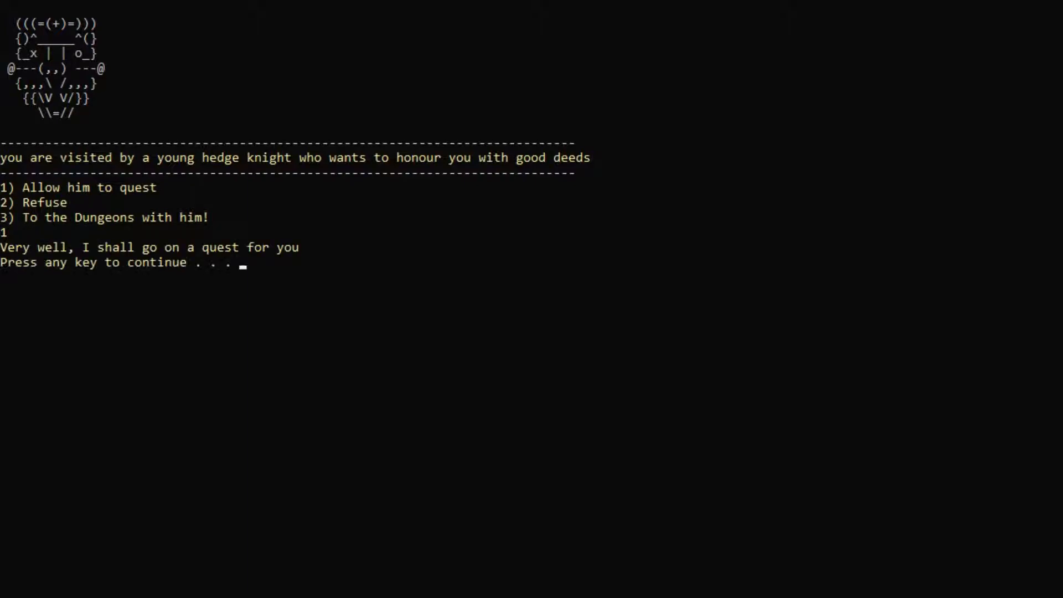
{"action": "key", "text": "enter"}
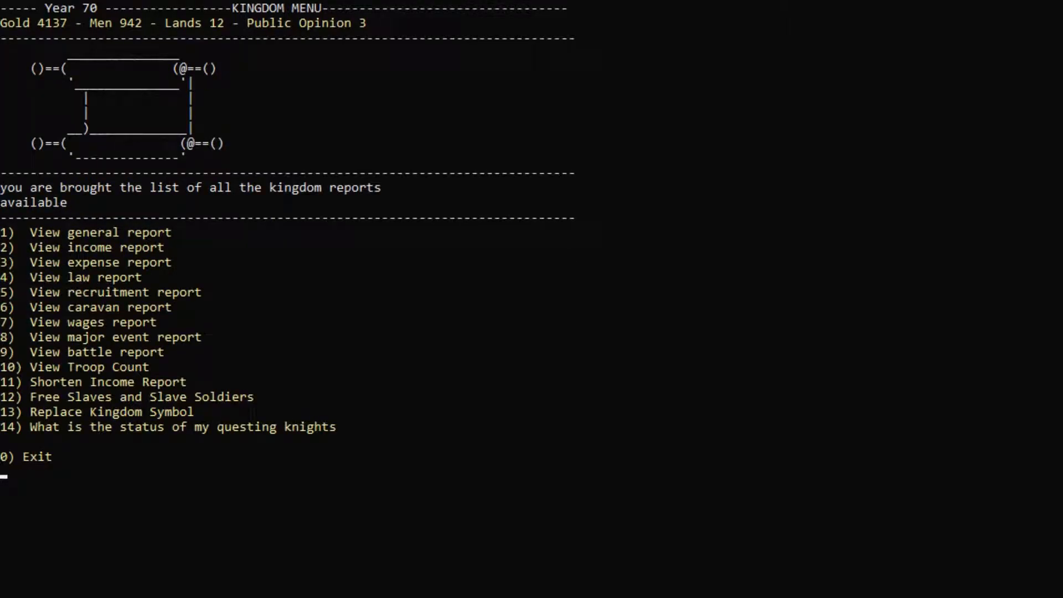
{"action": "type", "text": "14"}
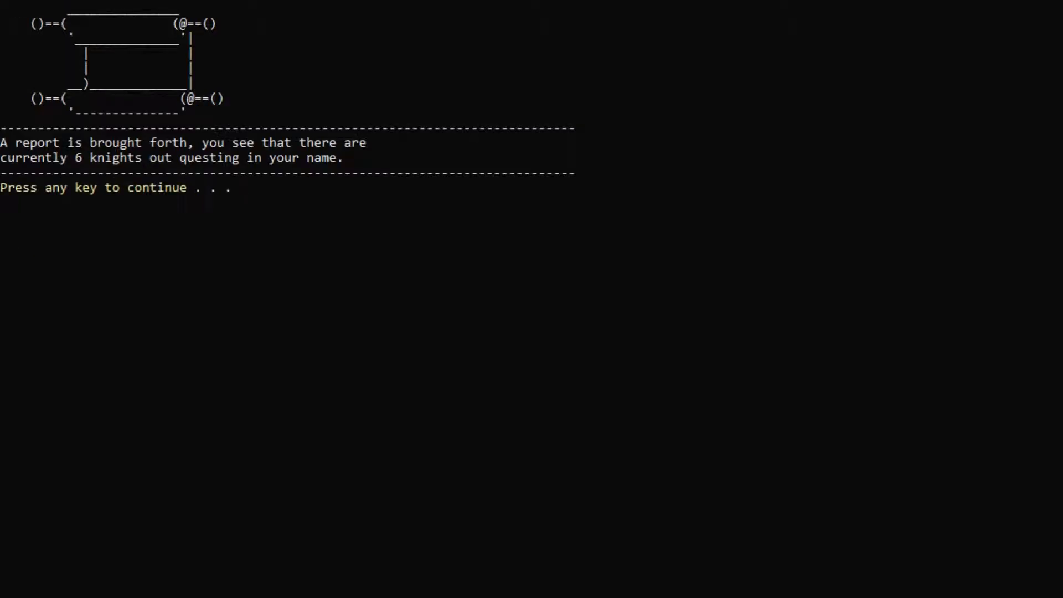
{"action": "key", "text": "enter"}
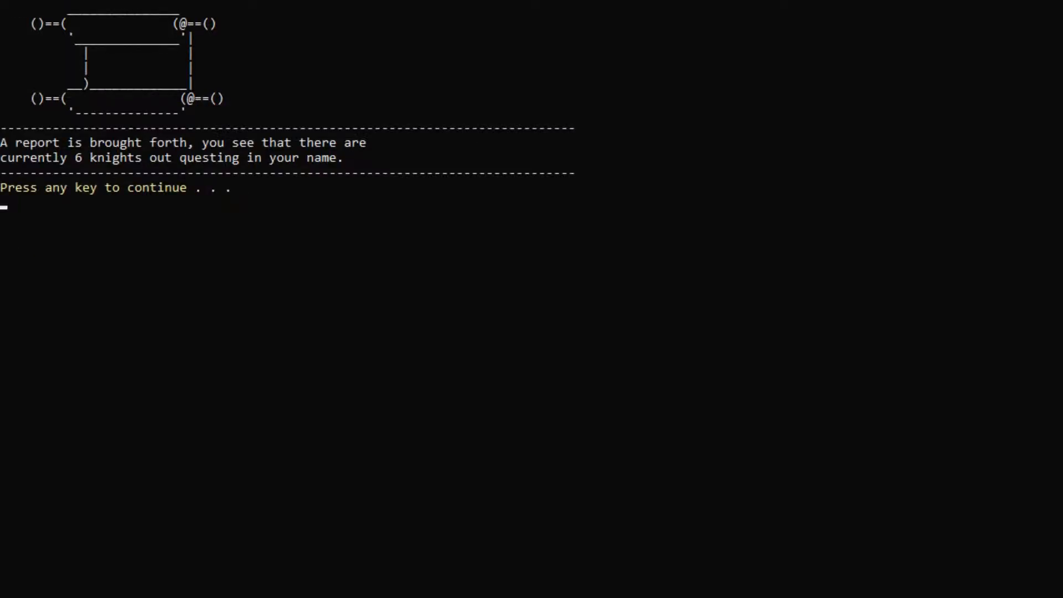
{"action": "key", "text": "enter"}
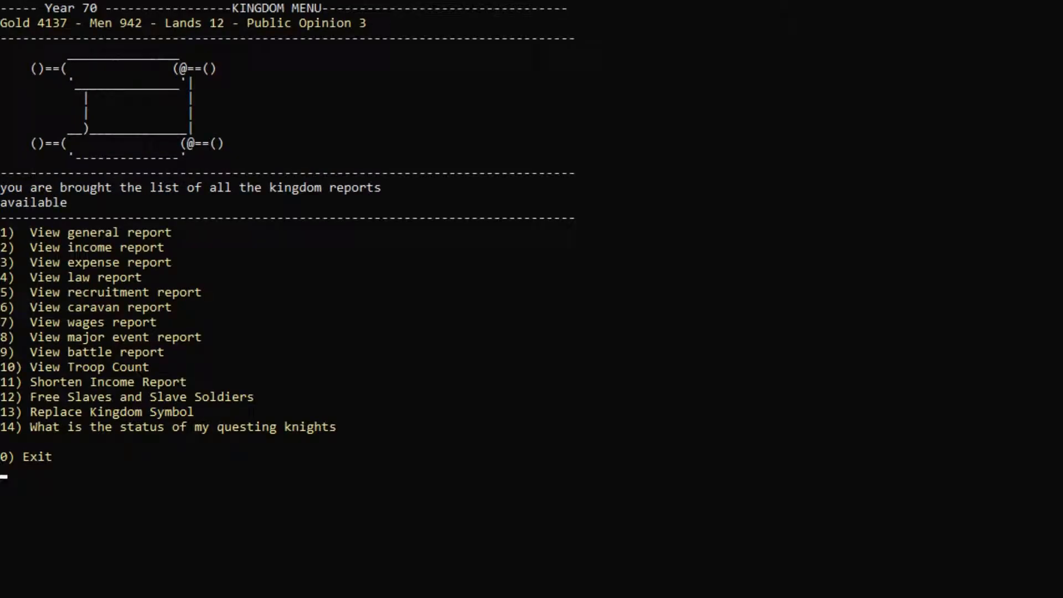
{"action": "type", "text": "0"}
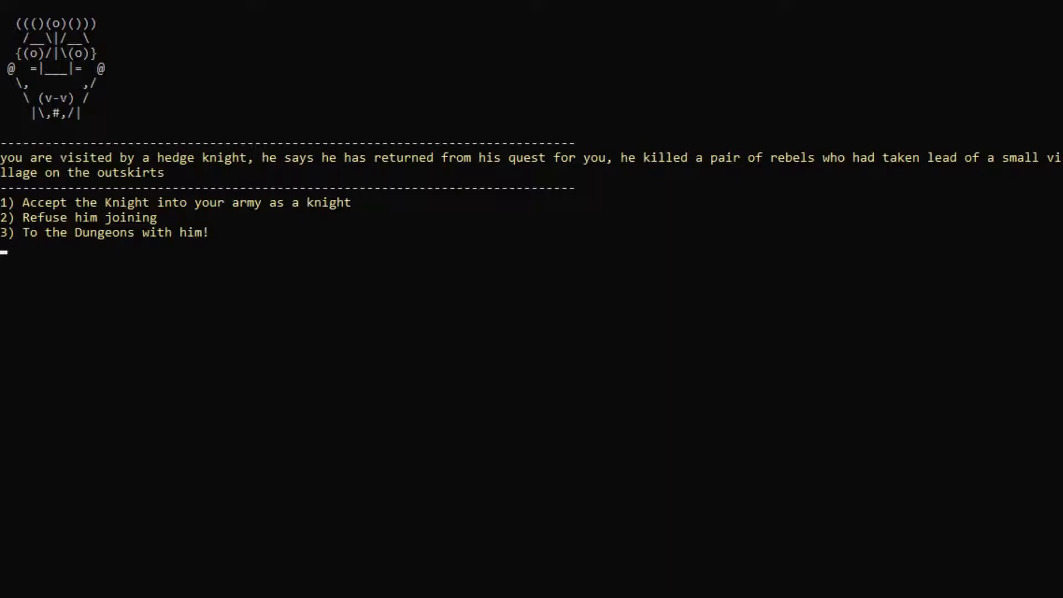
Accept the returning hedge knight, skip the Whistler's song, and pay 210 gold for seven sons
{"action": "type", "text": "1"}
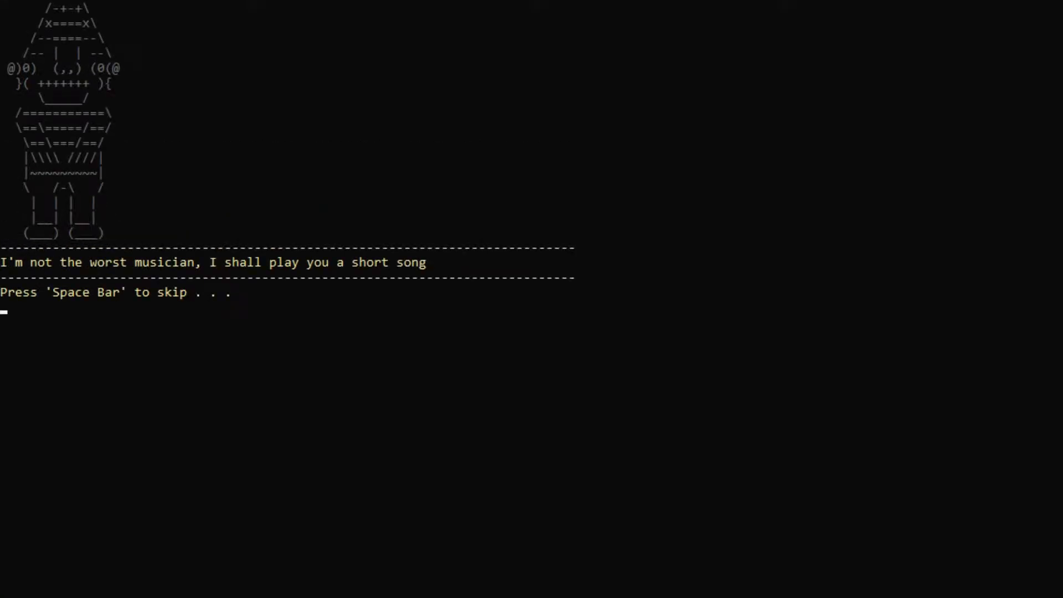
{"action": "key", "text": "space"}
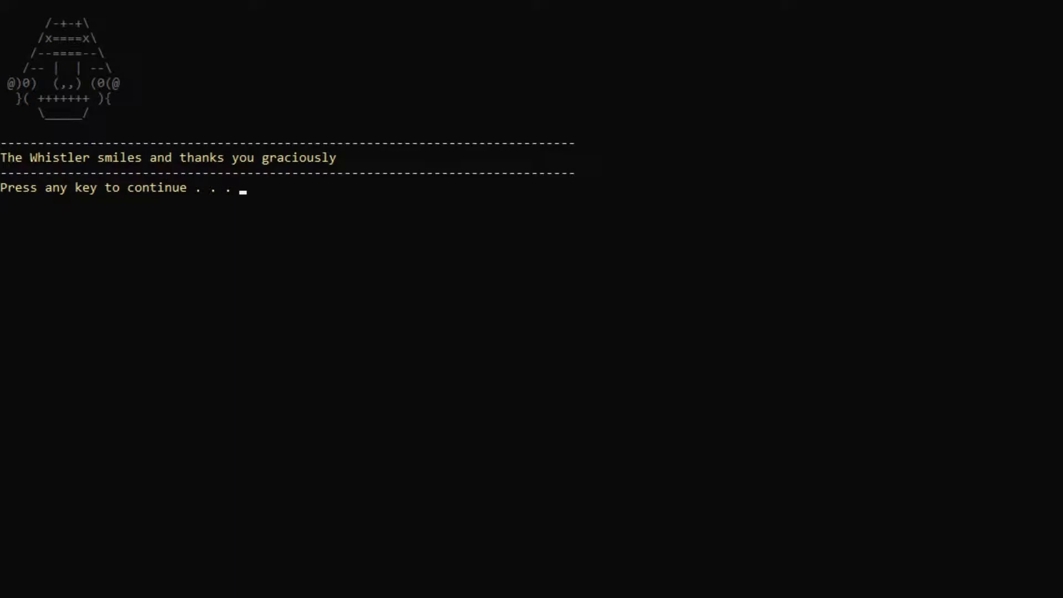
{"action": "key", "text": "enter"}
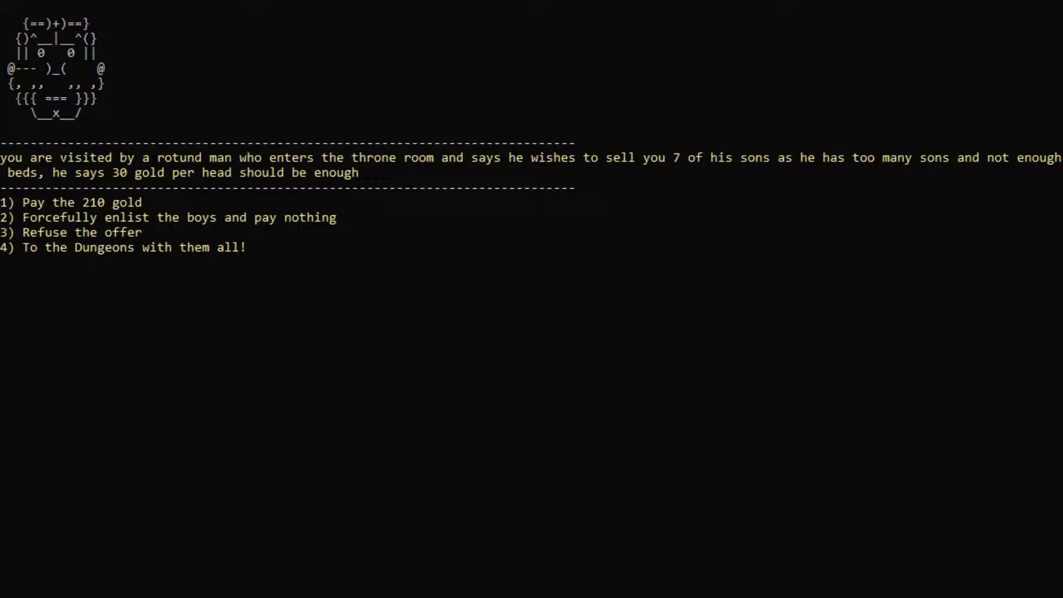
{"action": "type", "text": "1"}
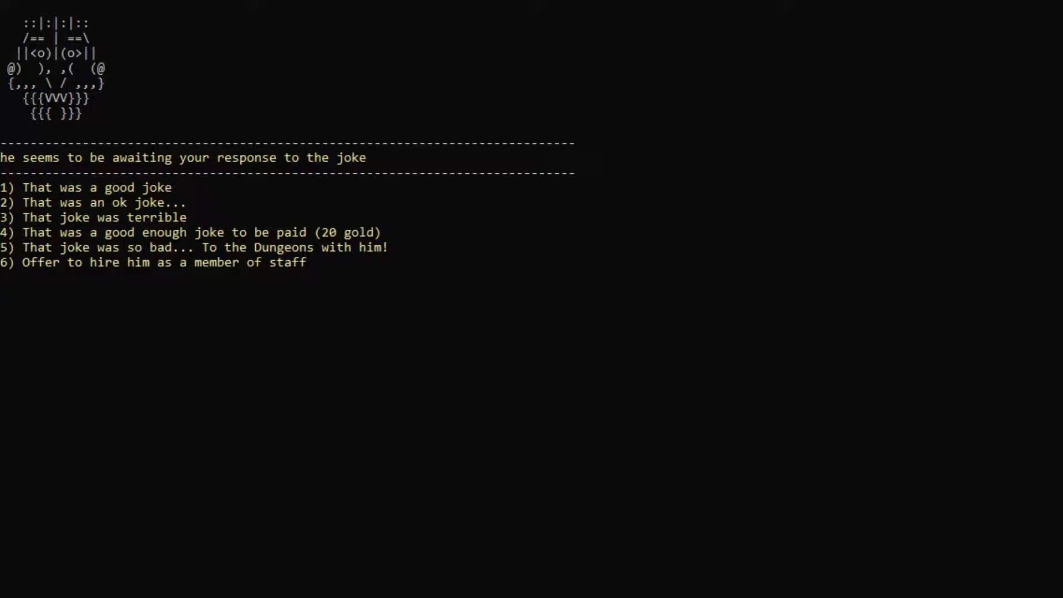
Call the jester's joke terrible and refuse the cloaked man's coin of fate
{"action": "type", "text": "3"}
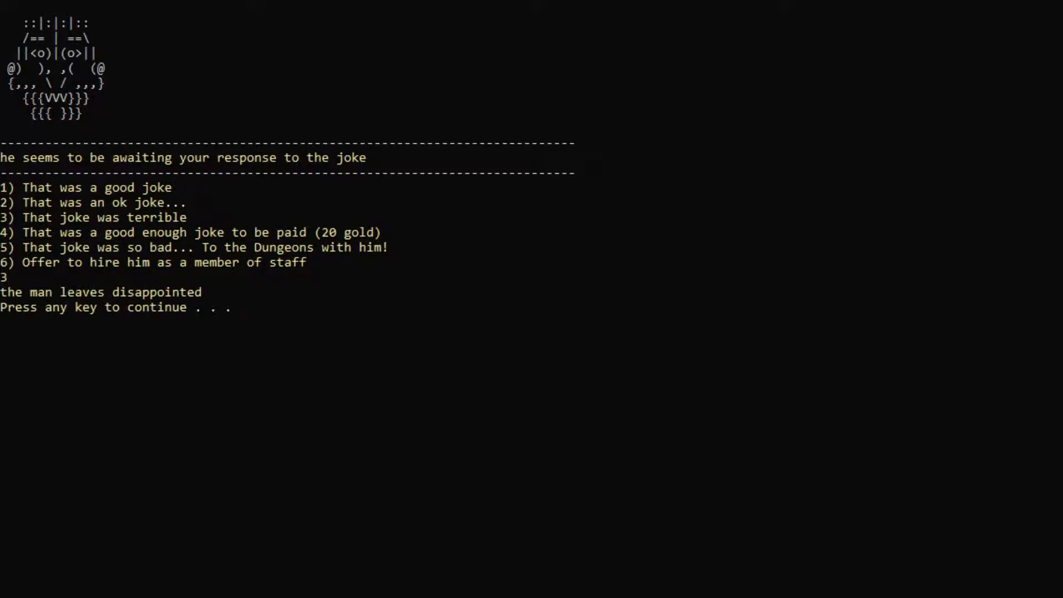
{"action": "key", "text": "enter"}
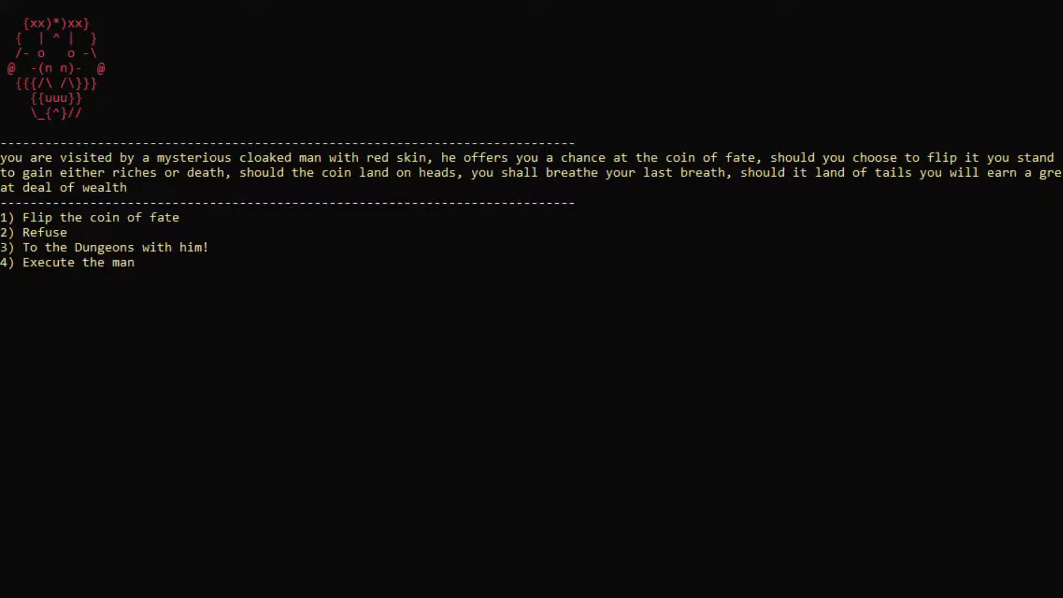
{"action": "type", "text": "2"}
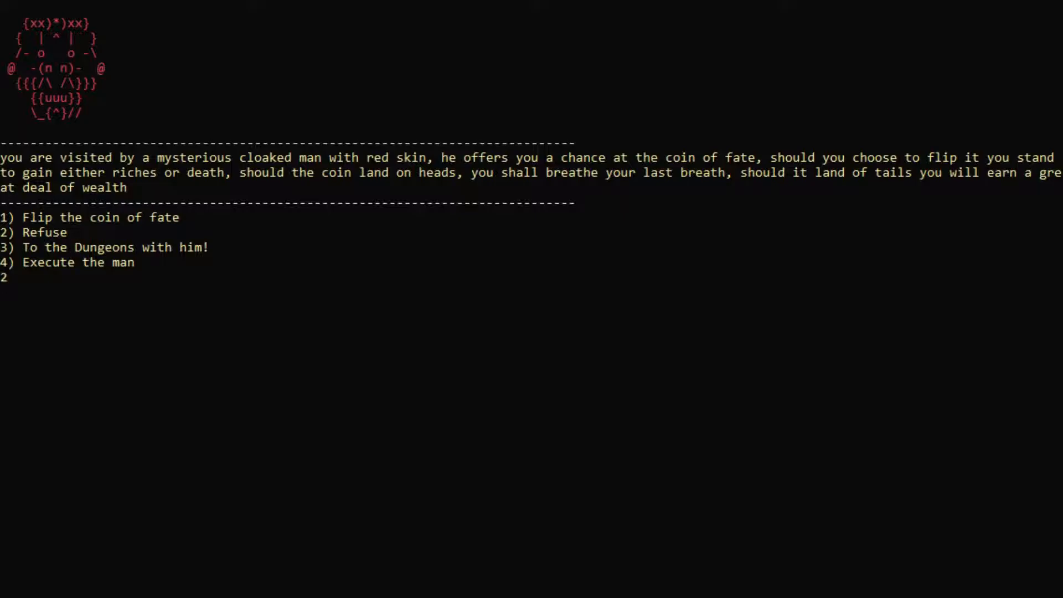
{"action": "key", "text": "enter"}
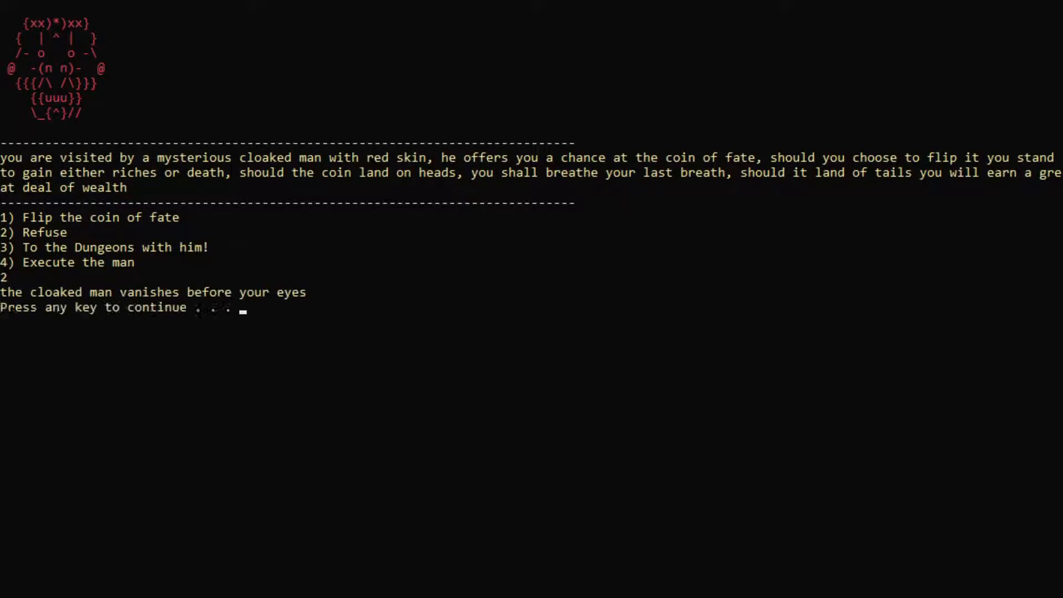
{"action": "key", "text": "enter"}
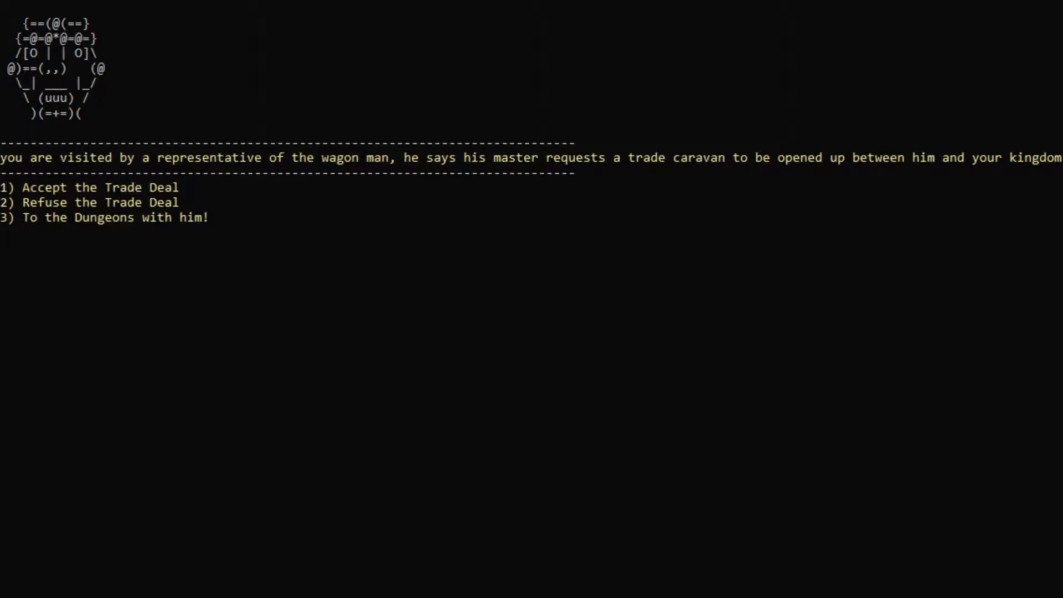
Accept the wagon man's trade caravan deal and lift the cursed man's curse with the elixir
{"action": "type", "text": "1"}
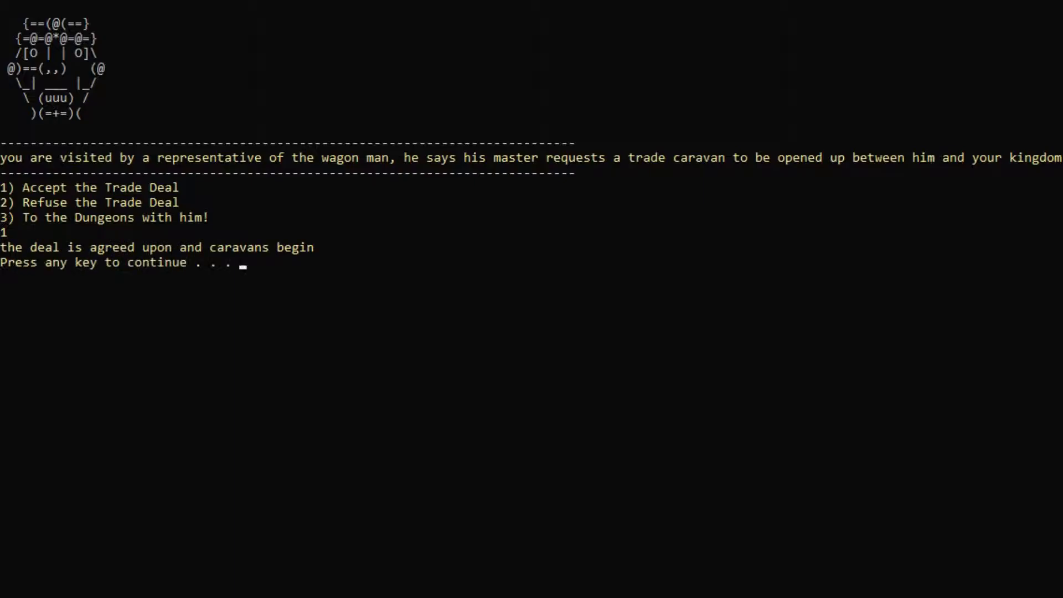
{"action": "key", "text": "enter"}
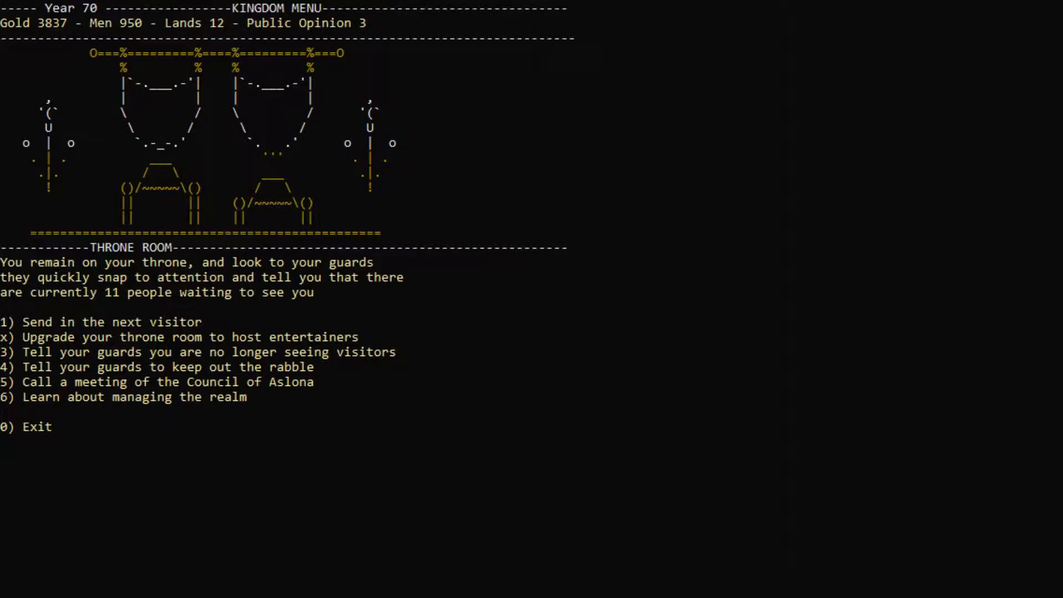
{"action": "left_click", "coordinate": [106, 321]}
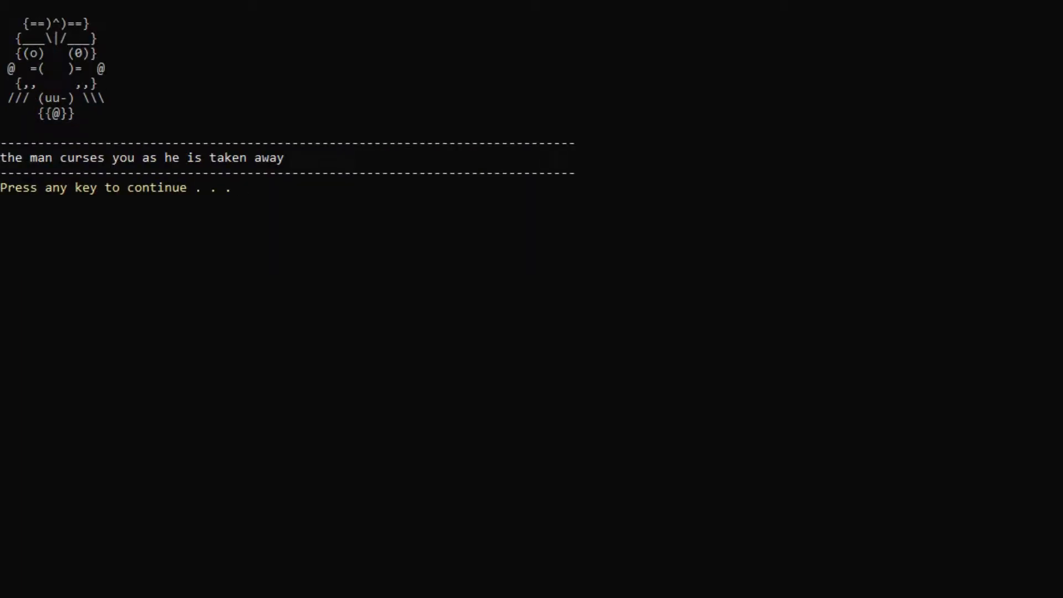
{"action": "key", "text": "enter"}
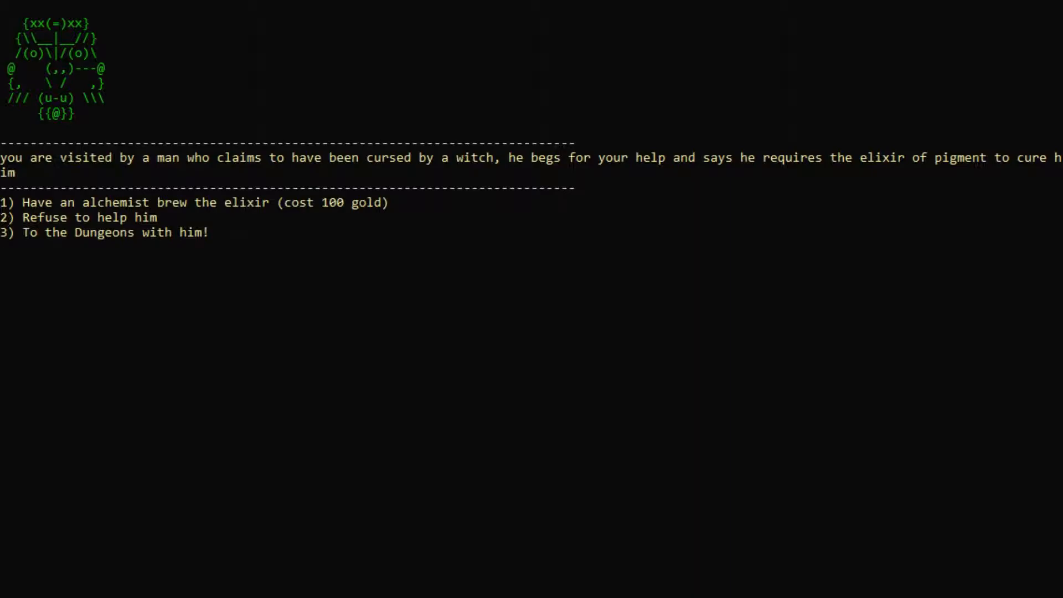
{"action": "type", "text": "1"}
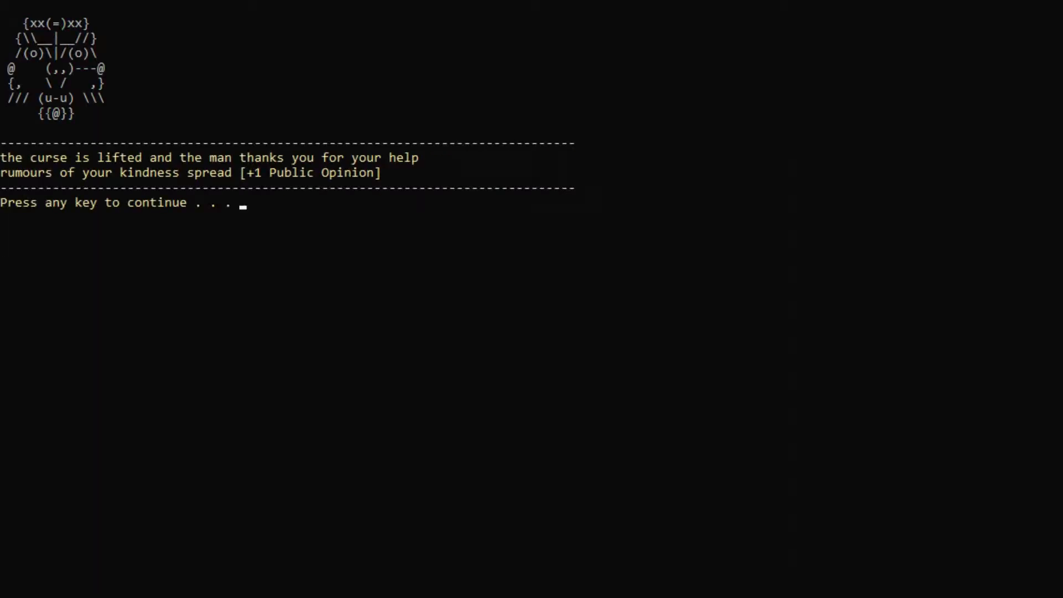
{"action": "key", "text": "enter"}
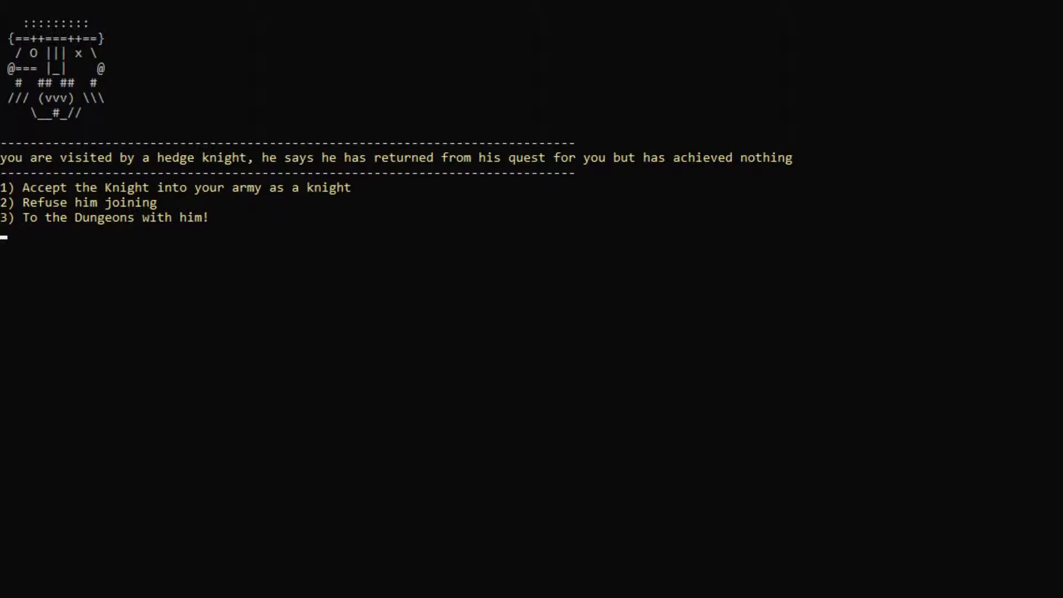
Knight the hedge knight, prove the dead-worshipper innocent, and enlist the bandit
{"action": "type", "text": "1"}
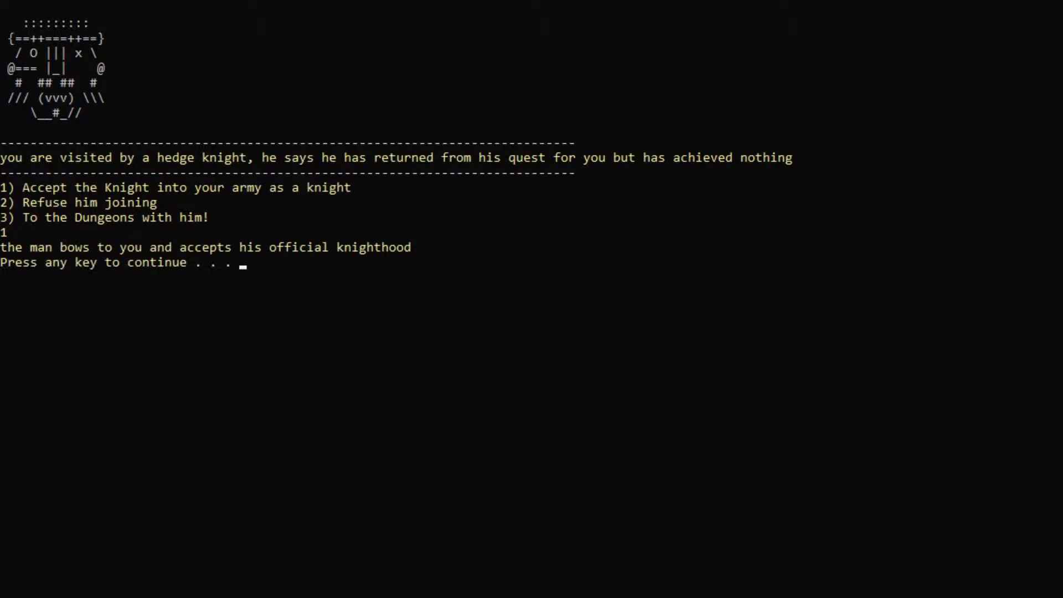
{"action": "key", "text": "enter"}
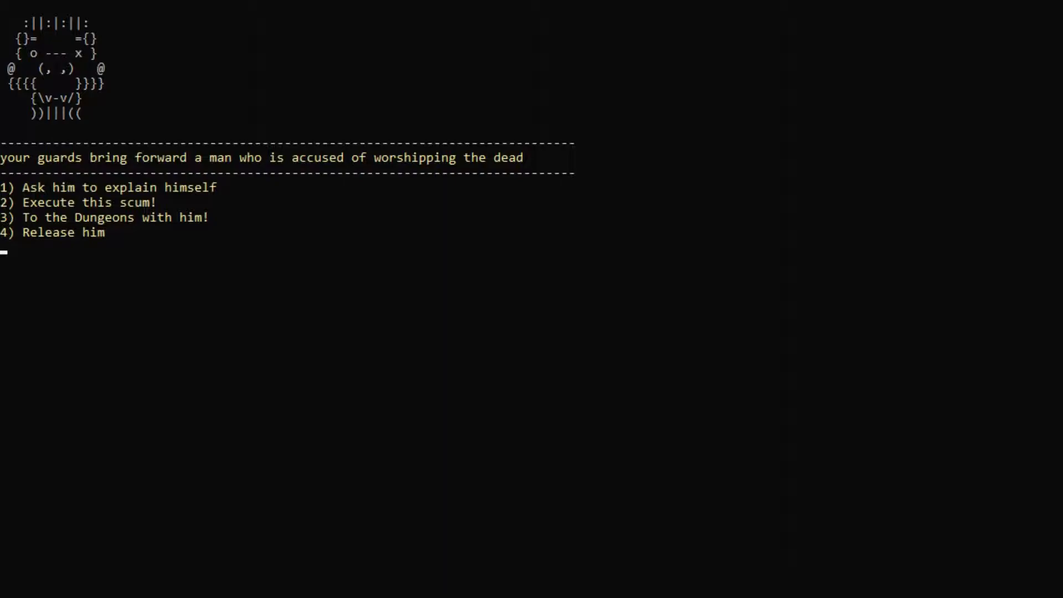
{"action": "type", "text": "1"}
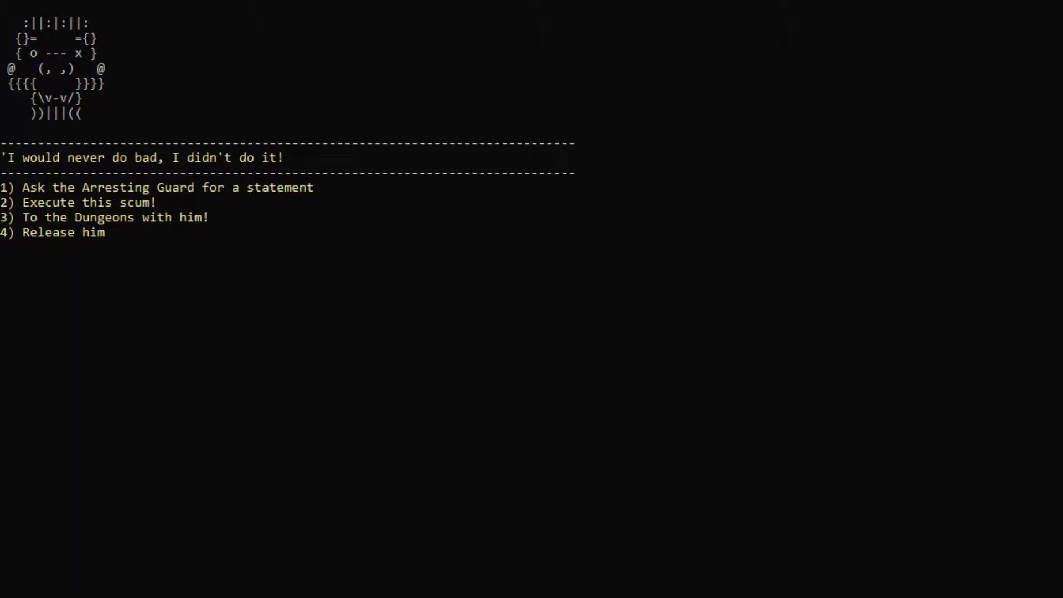
{"action": "type", "text": "1"}
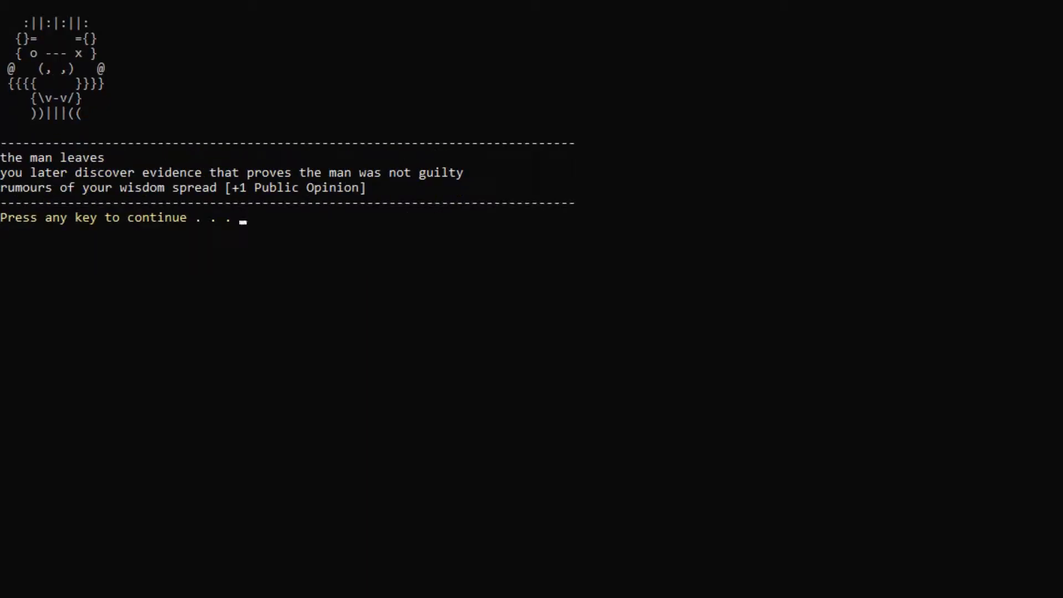
{"action": "key", "text": "enter"}
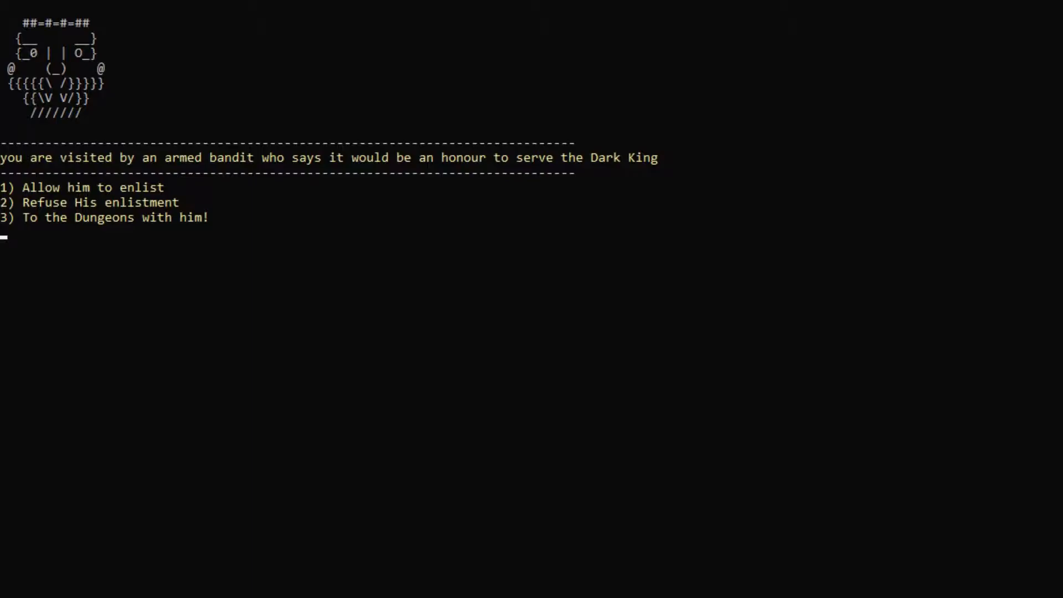
{"action": "type", "text": "1"}
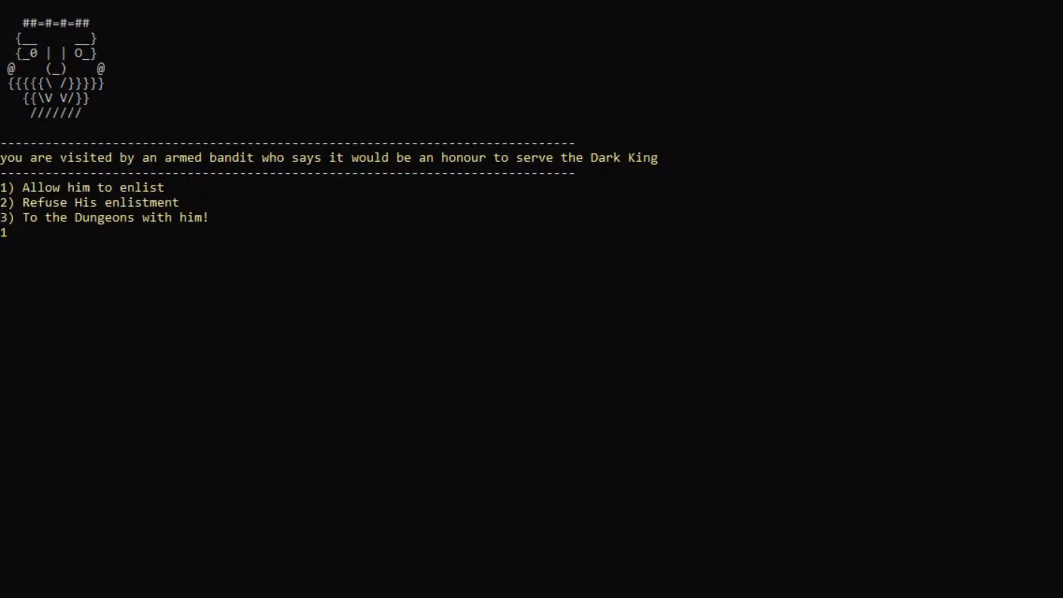
{"action": "key", "text": "enter"}
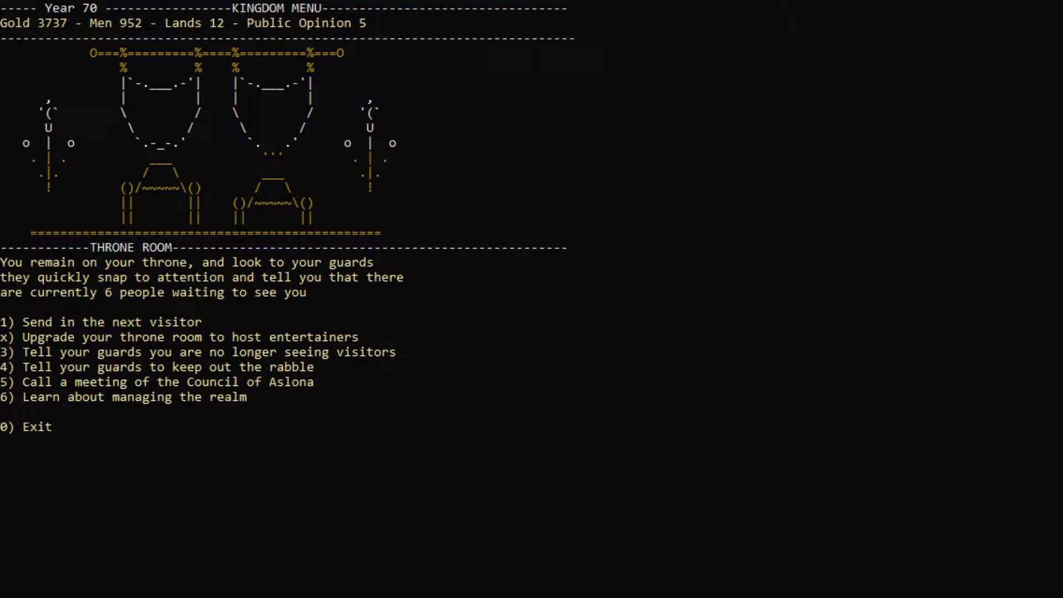
Give the old man 70 gold, rate the golem joke 'ok', and accept the knight's soldiers
{"action": "type", "text": "1"}
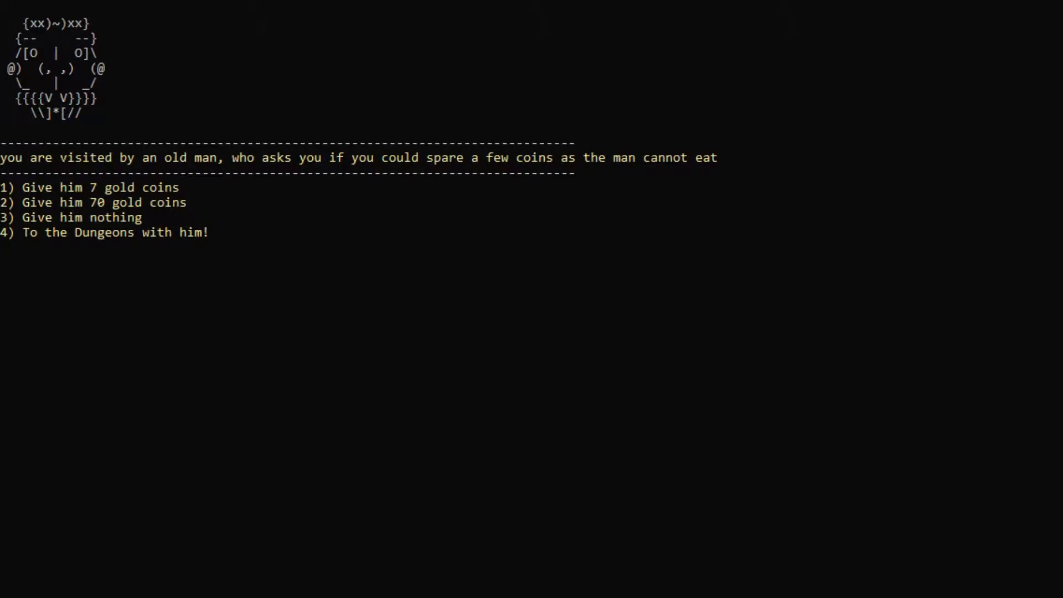
{"action": "type", "text": "2"}
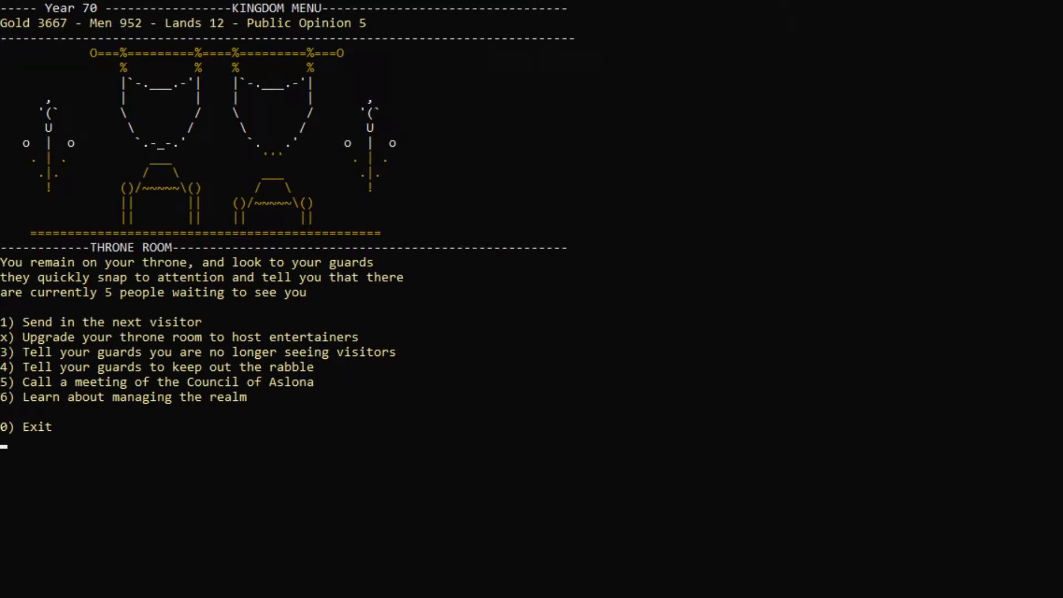
{"action": "type", "text": "1"}
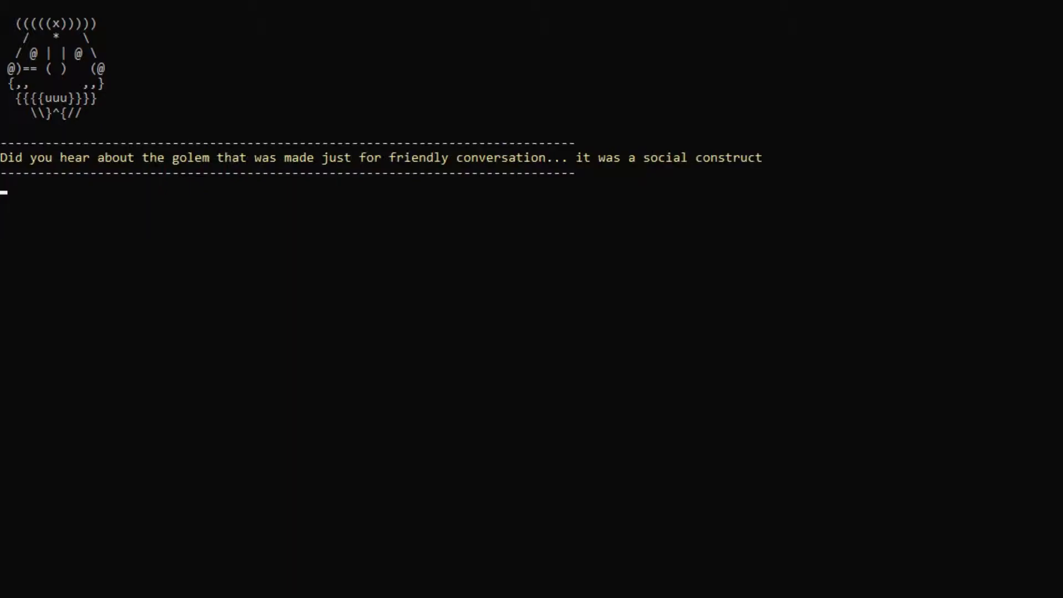
{"action": "key", "text": "enter"}
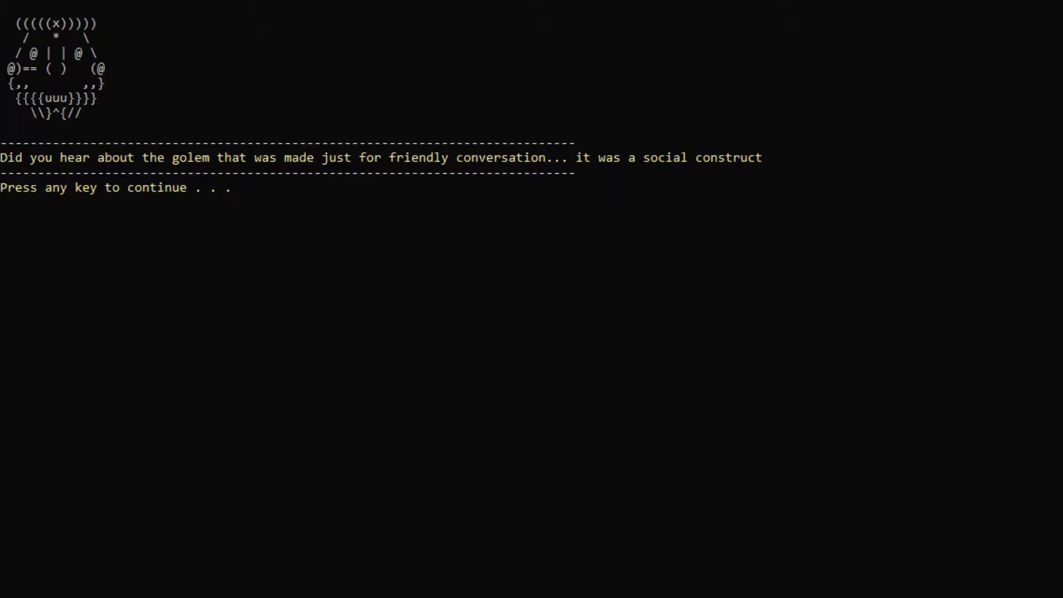
{"action": "key", "text": "enter"}
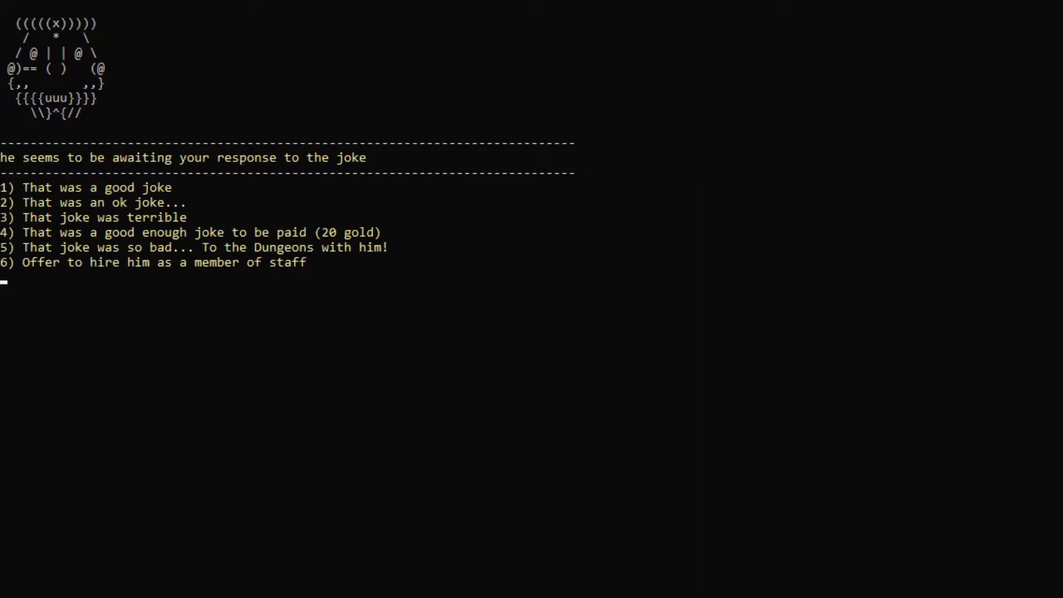
{"action": "type", "text": "2"}
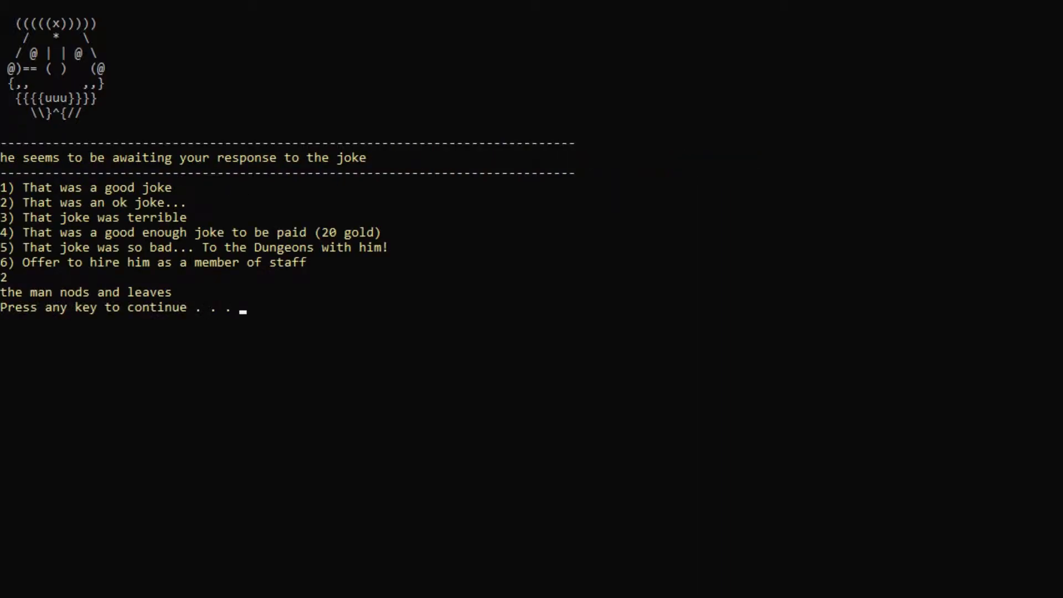
{"action": "key", "text": "enter"}
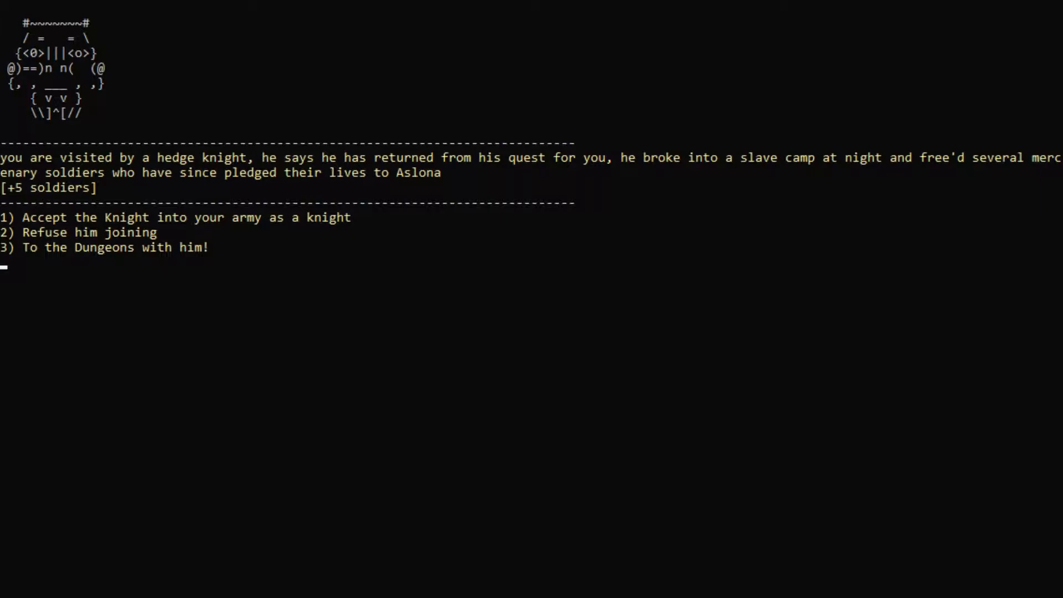
{"action": "type", "text": "1"}
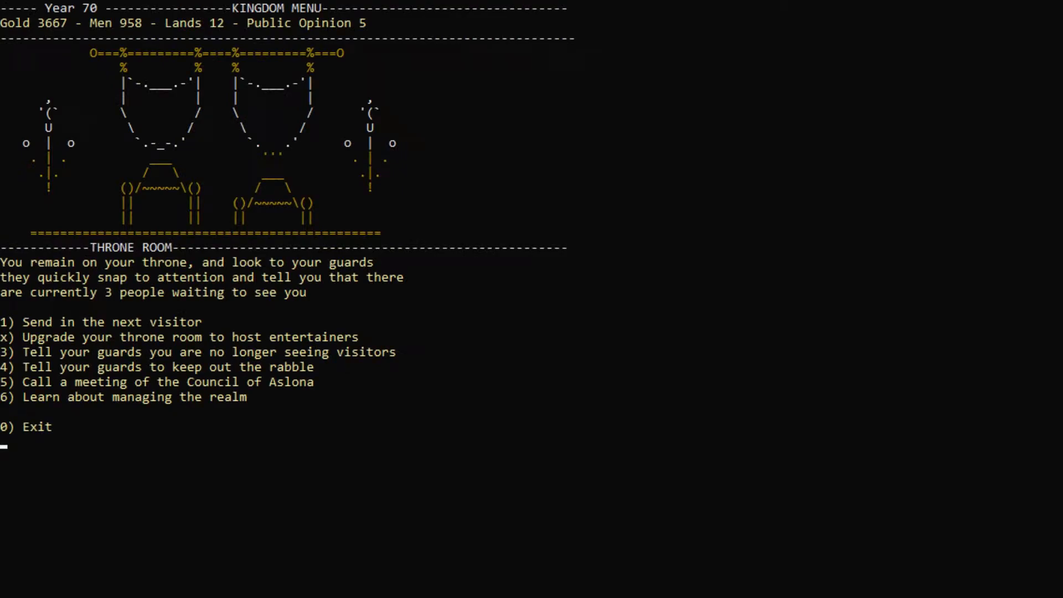
Call the jester's joke good, raising Public Opinion to 6, and return to the throne room
{"action": "type", "text": "1"}
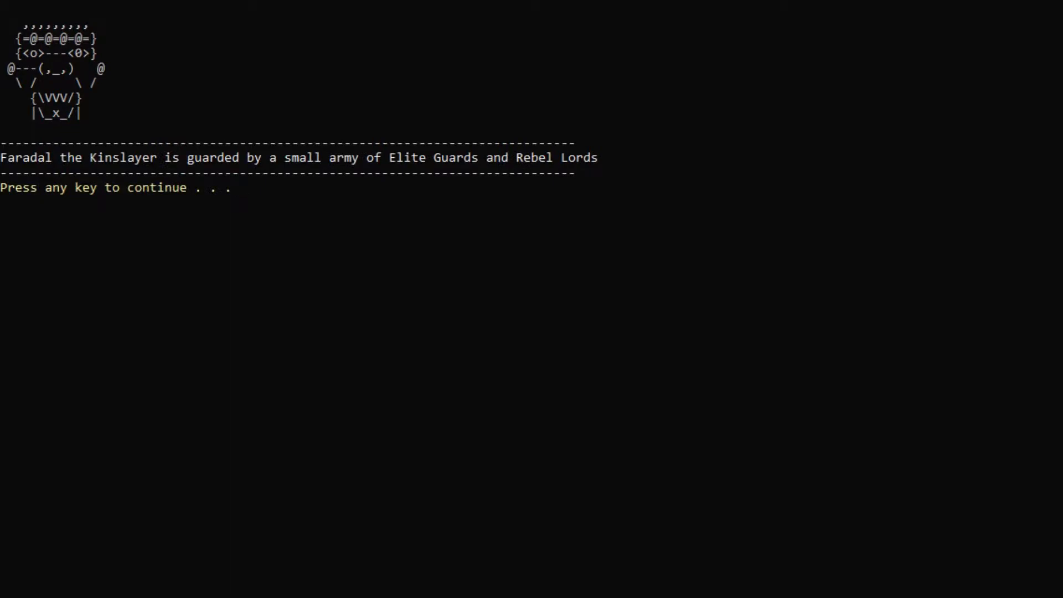
{"action": "key", "text": "enter"}
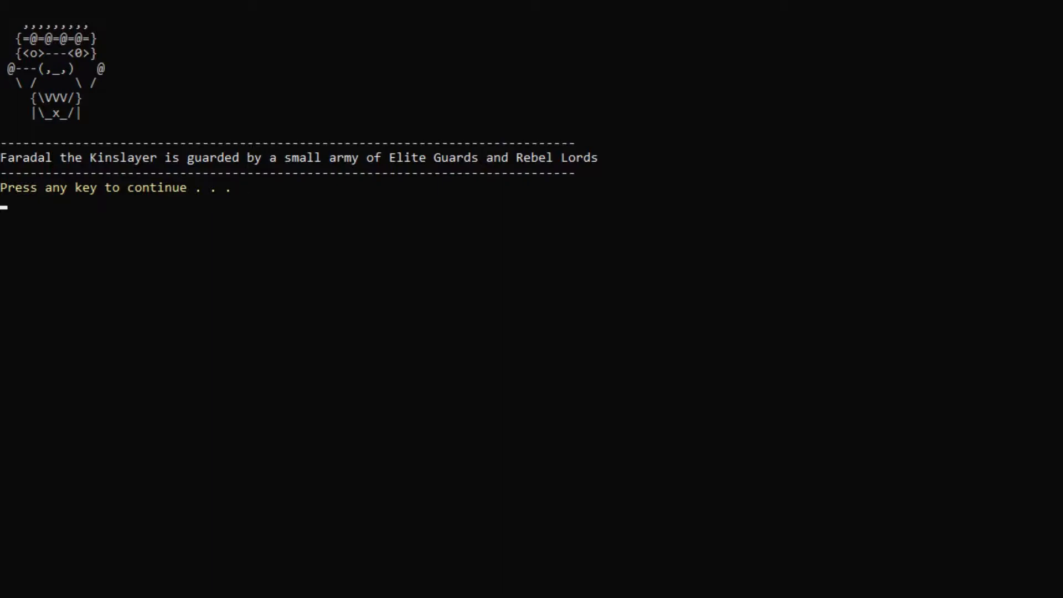
{"action": "key", "text": "enter"}
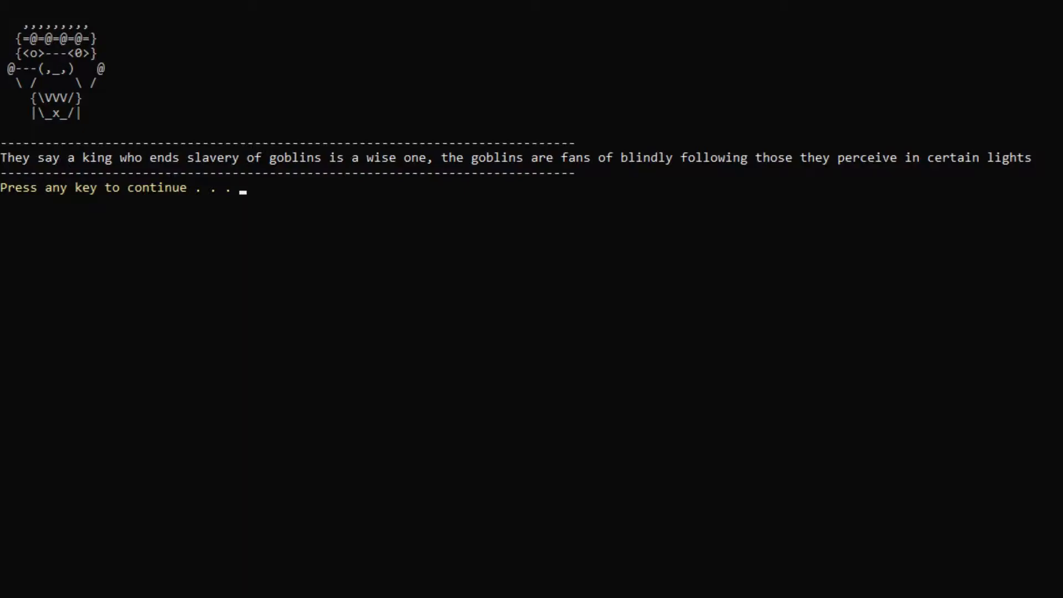
{"action": "key", "text": "enter"}
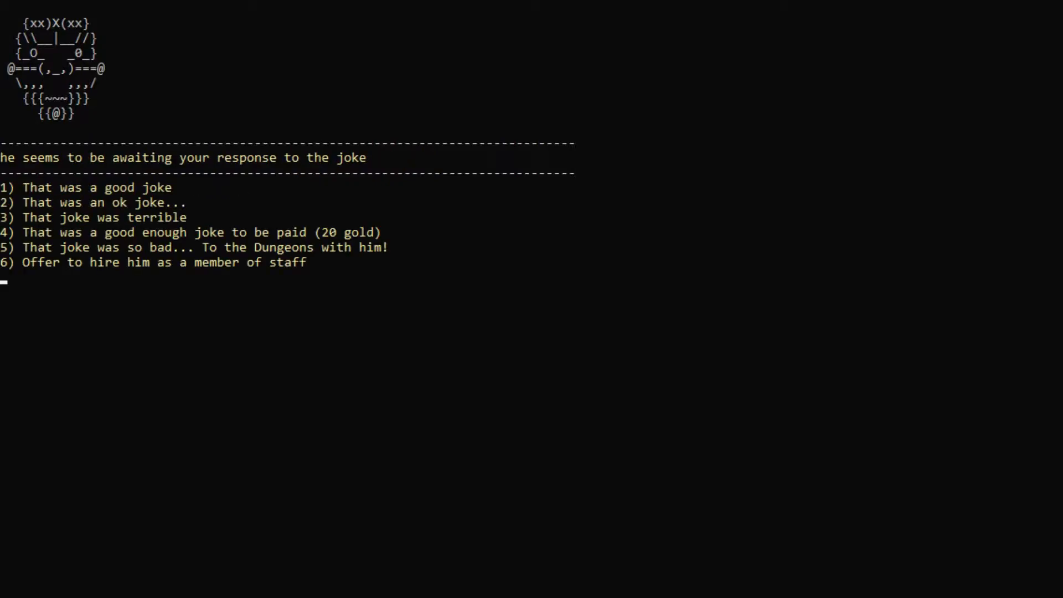
{"action": "type", "text": "1"}
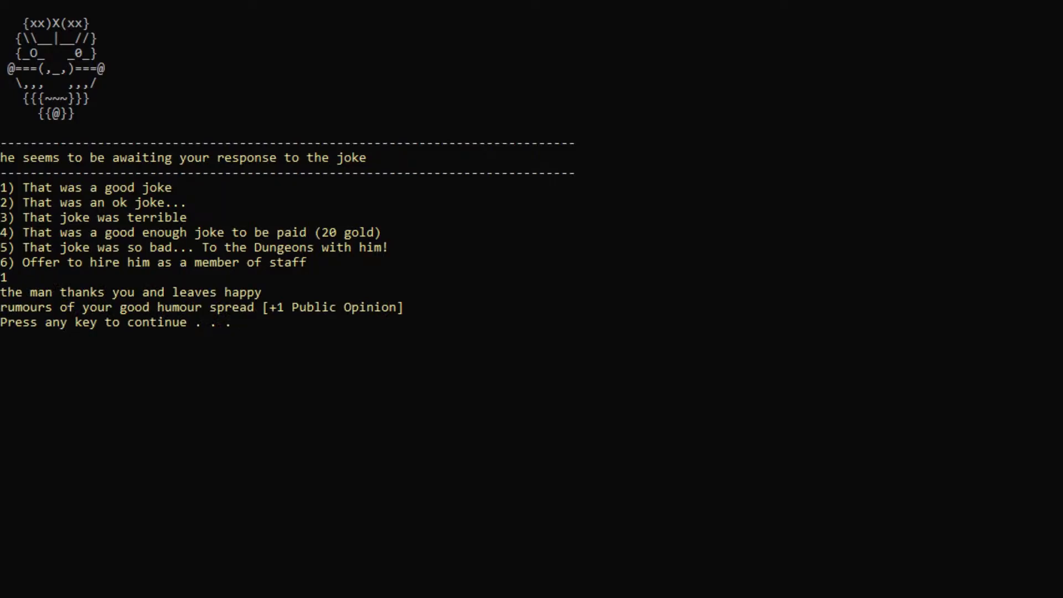
{"action": "key", "text": "enter"}
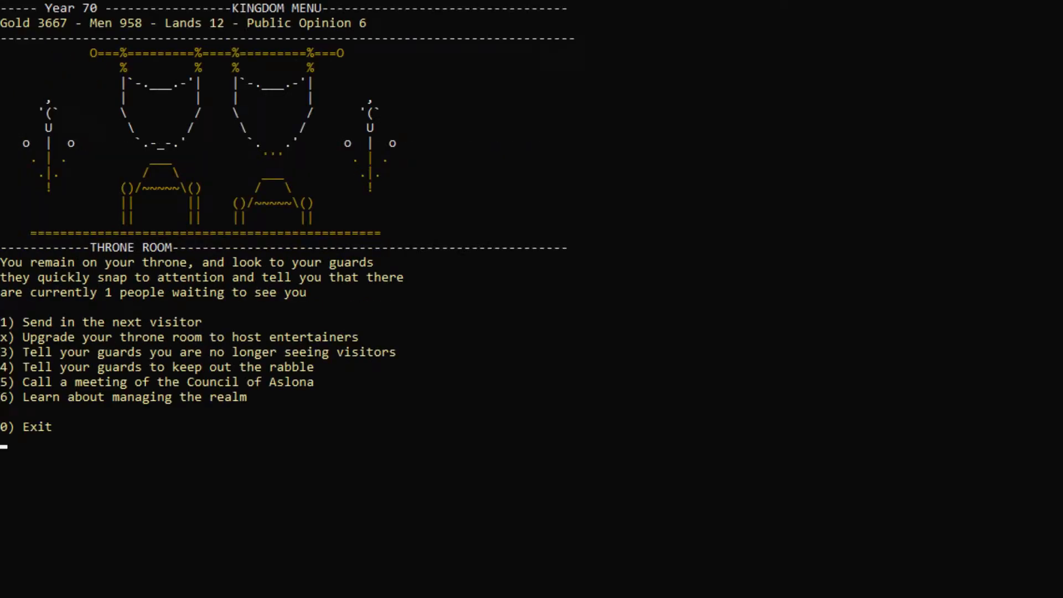
Receive the Bard, remove him from court with option 5, and exit to the kingdom menu
{"action": "type", "text": "1"}
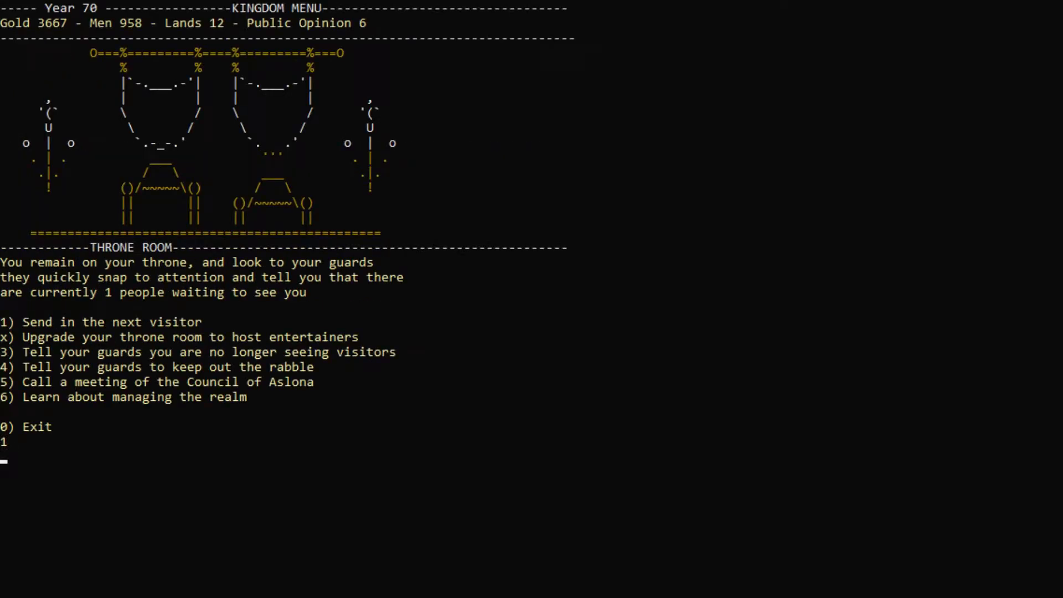
{"action": "key", "text": "enter"}
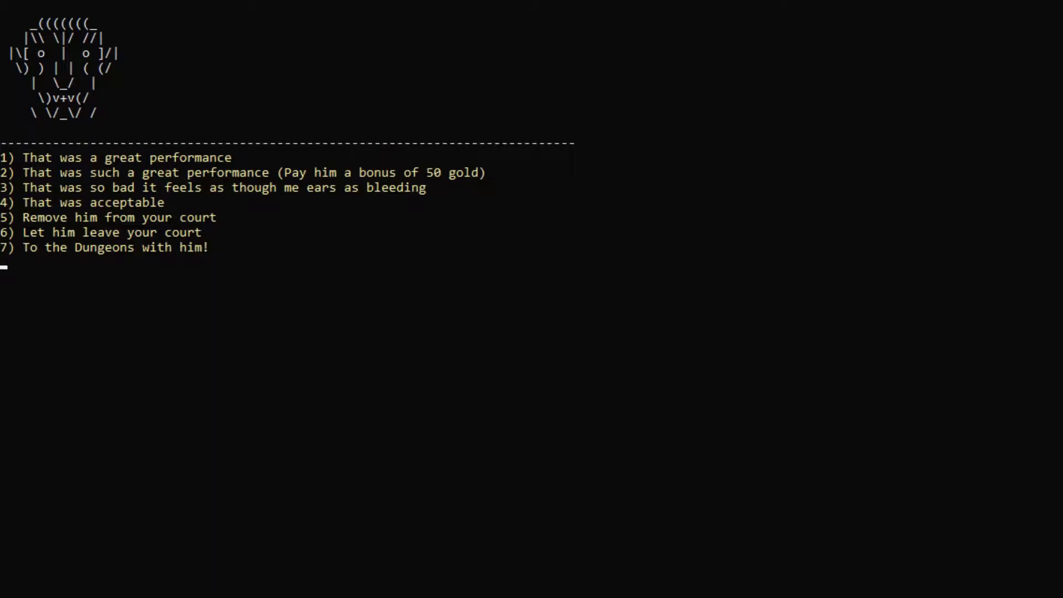
{"action": "type", "text": "5"}
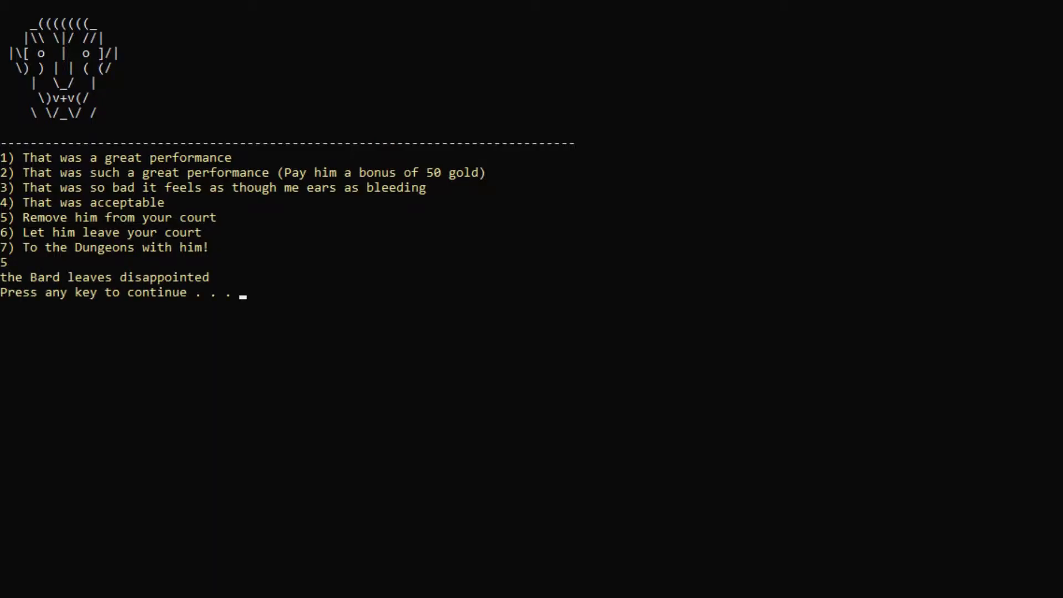
{"action": "key", "text": "enter"}
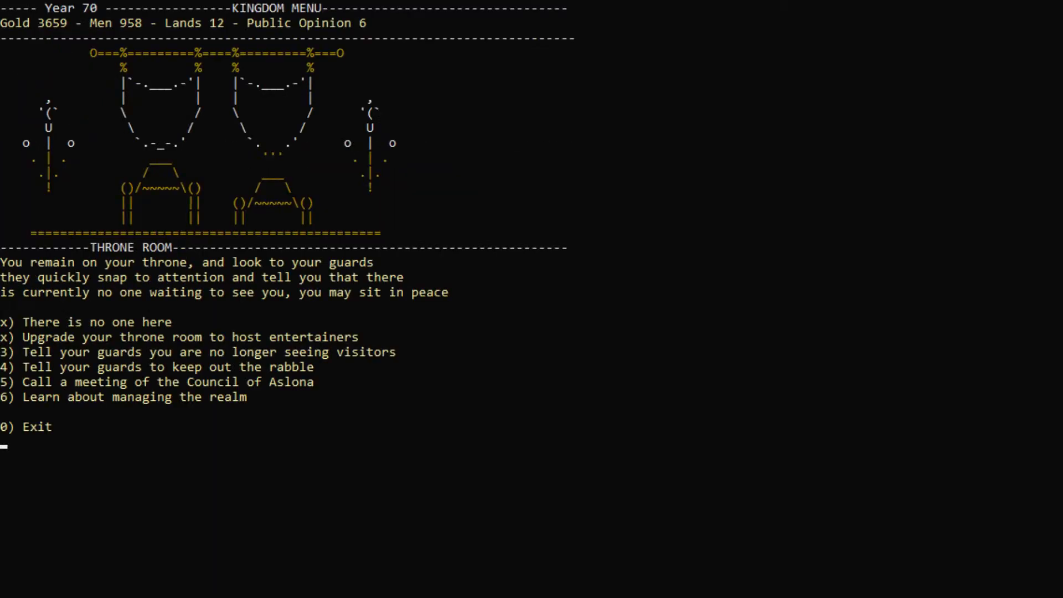
{"action": "type", "text": "0"}
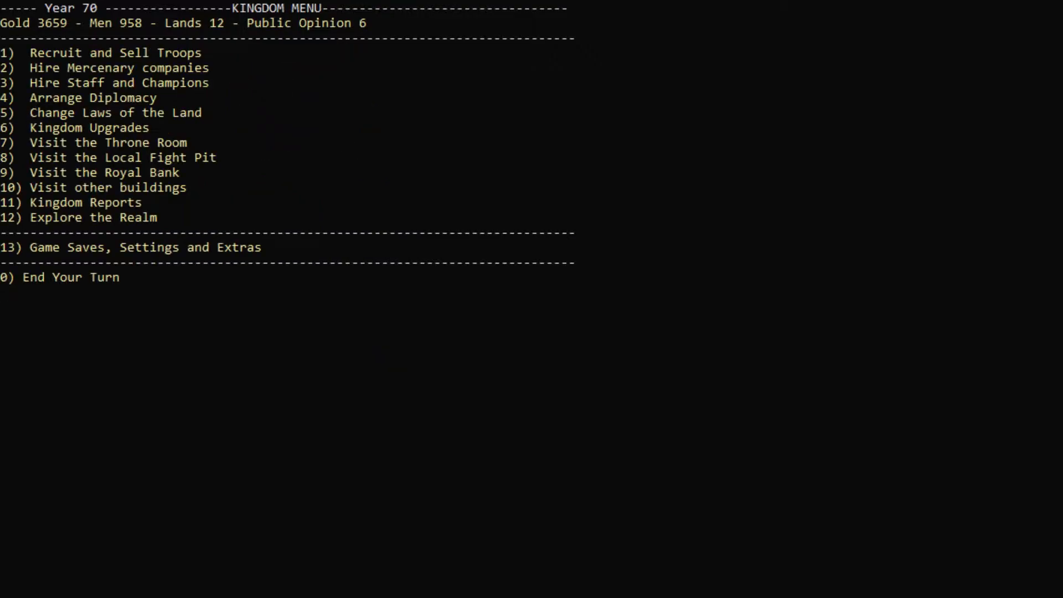
Turn 29 peasants into miners at Monfort Mine, filling it to 500 miners
{"action": "type", "text": "0"}
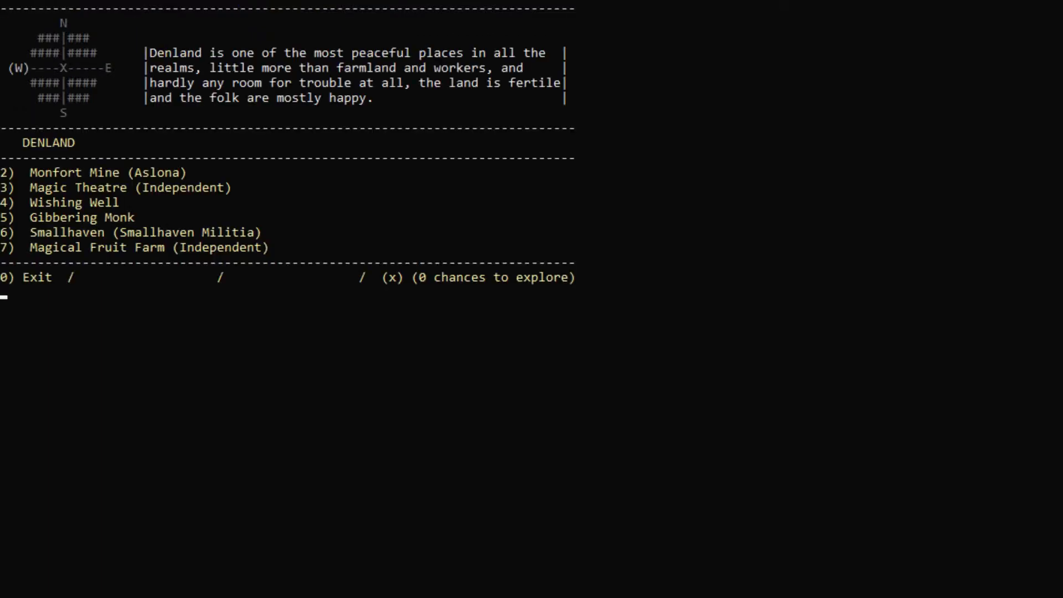
{"action": "type", "text": "2"}
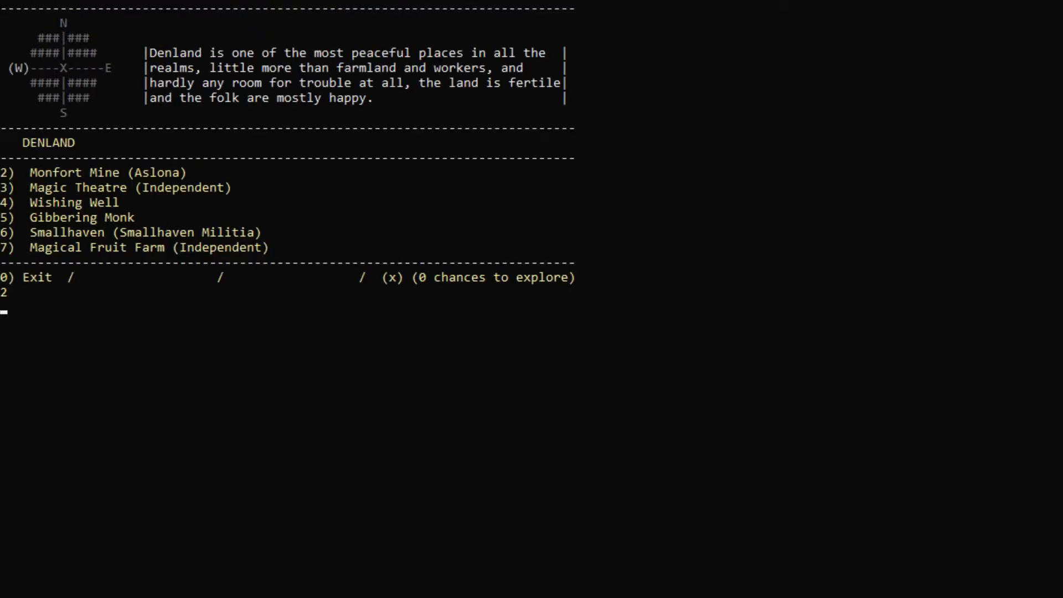
{"action": "key", "text": "Return"}
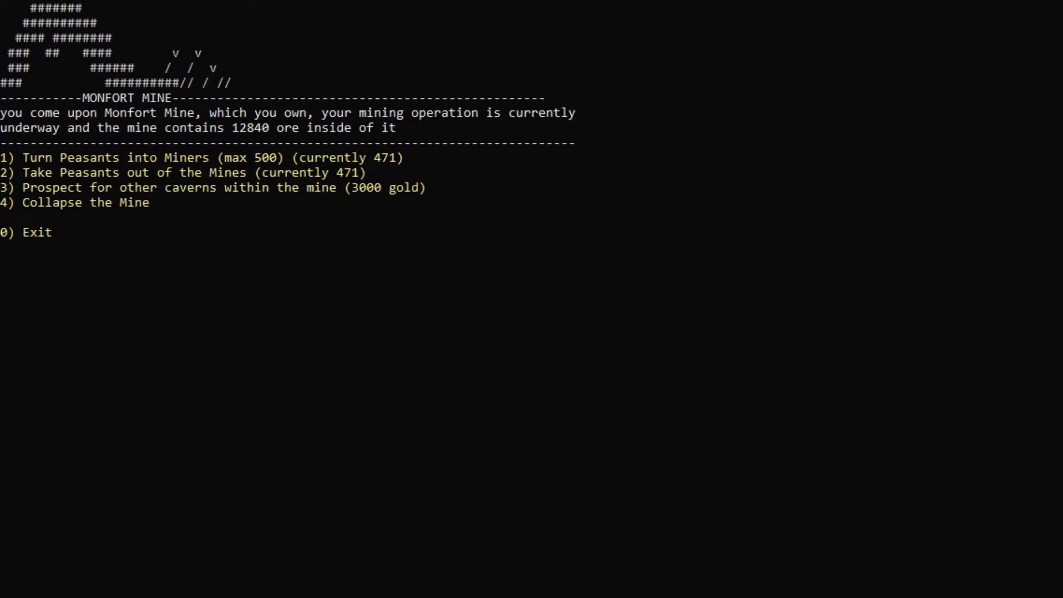
{"action": "type", "text": "1"}
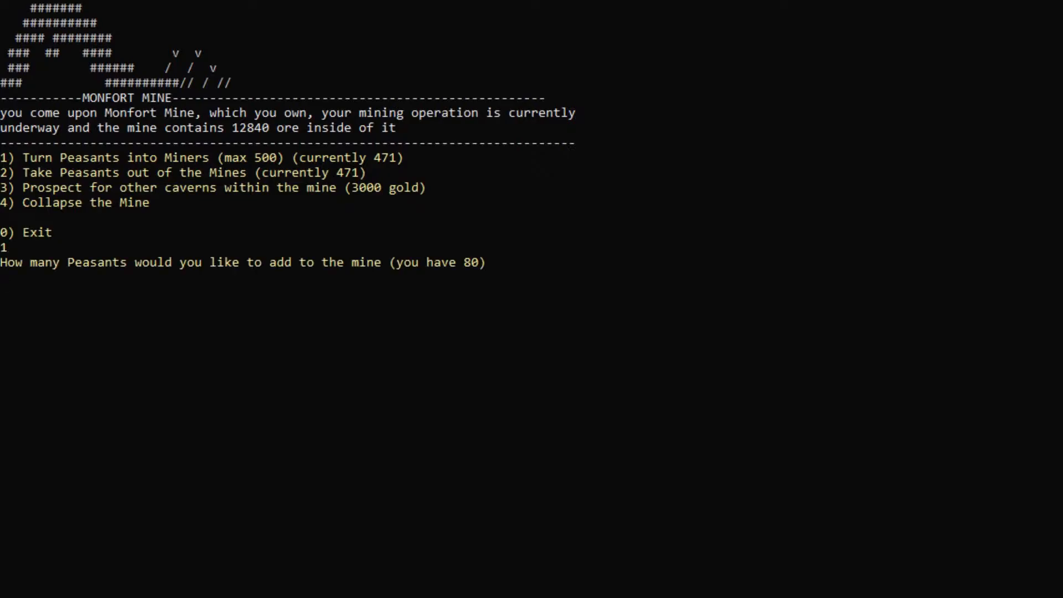
{"action": "type", "text": "29"}
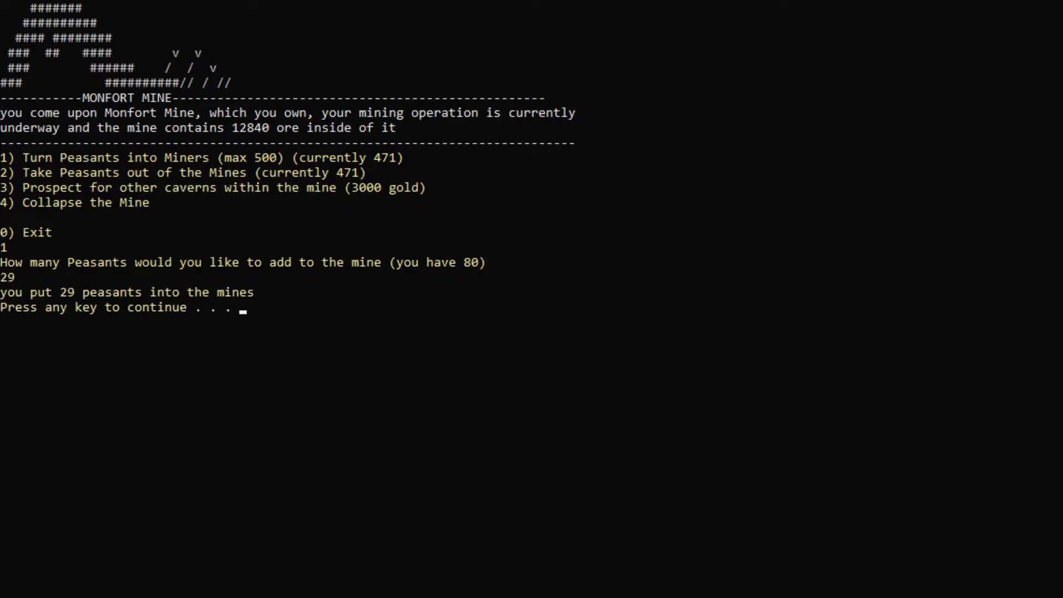
{"action": "key", "text": "enter"}
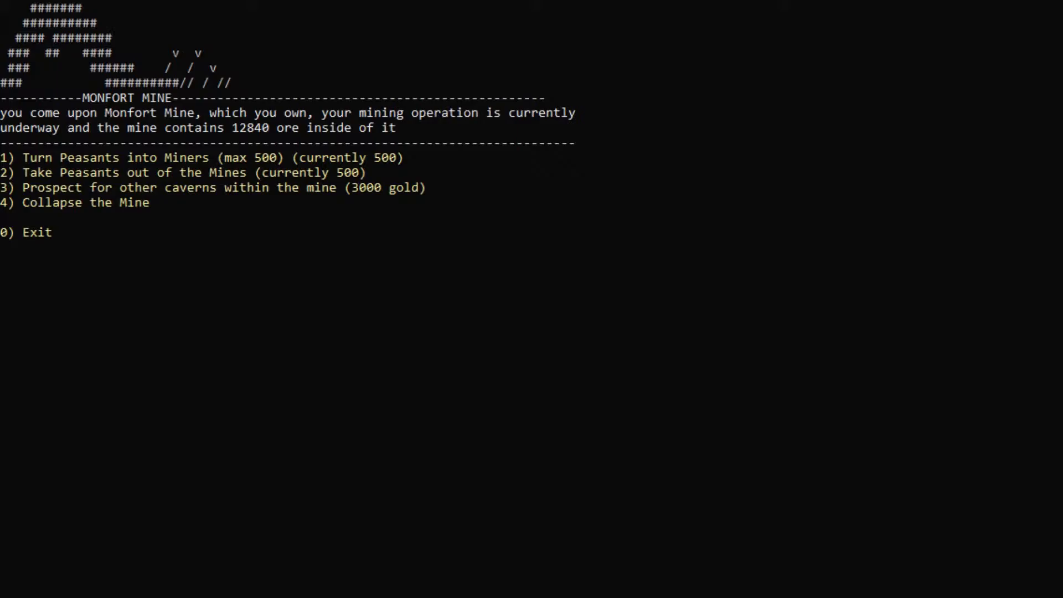
{"action": "type", "text": "3"}
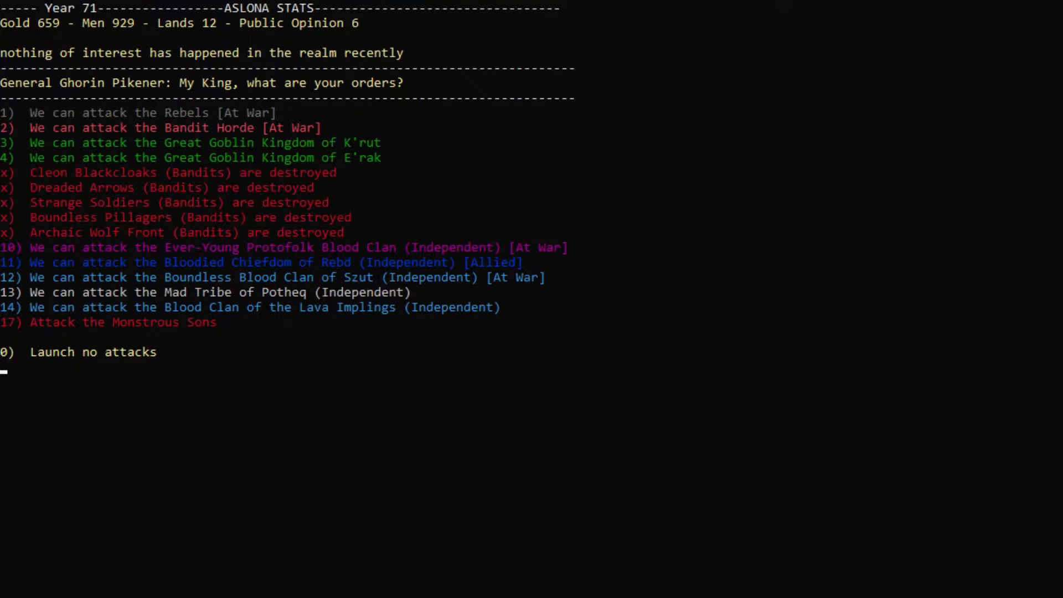
Order General Ghorin to attack the Rebels and fight through the war camp battle
{"action": "type", "text": "1"}
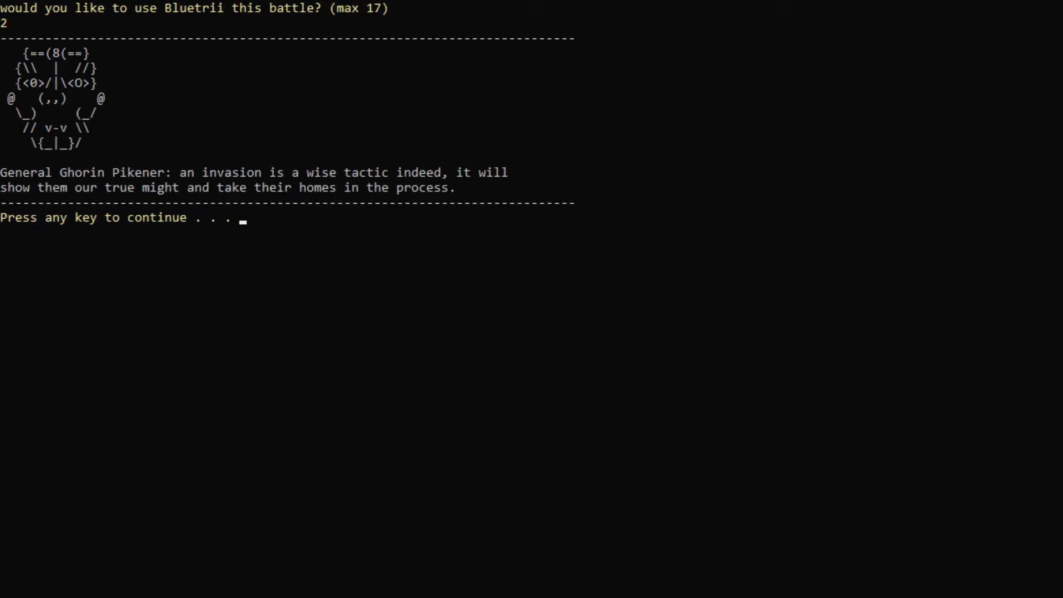
{"action": "key", "text": "enter"}
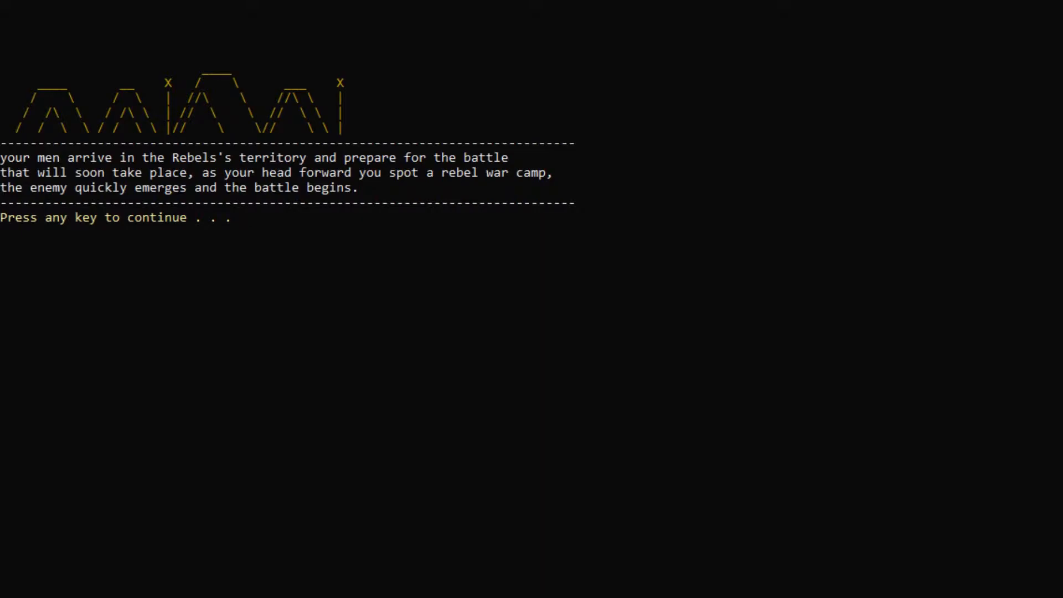
{"action": "key", "text": "enter"}
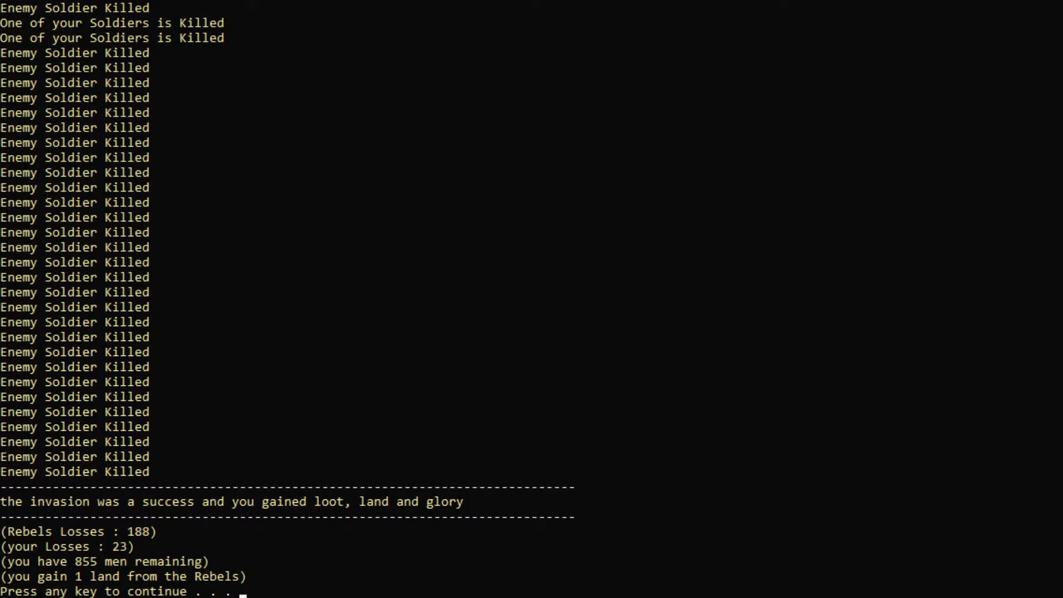
{"action": "key", "text": "enter"}
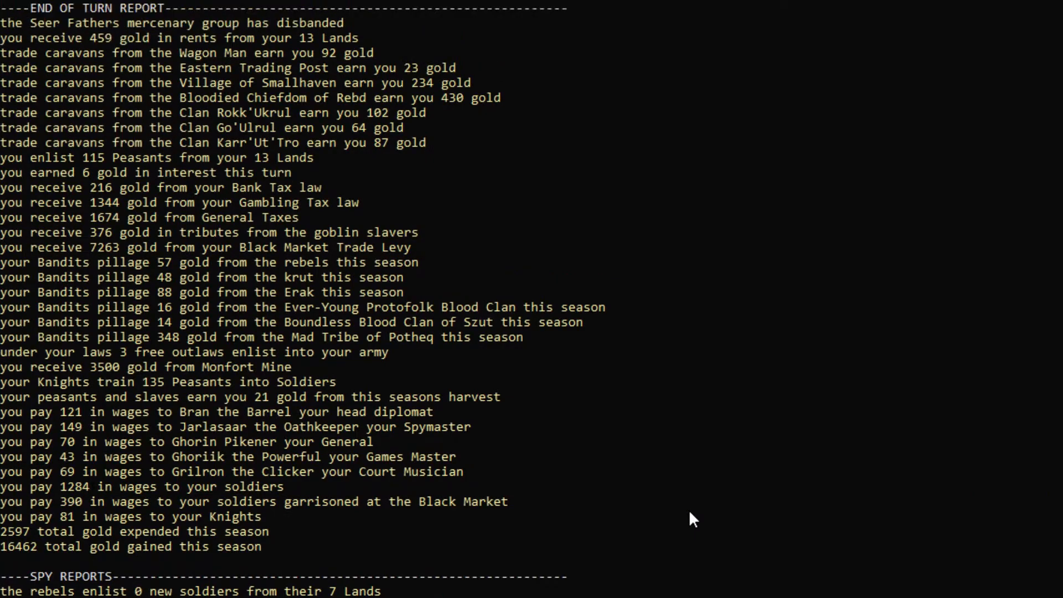
{"action": "mouse_move", "coordinate": [843, 280]}
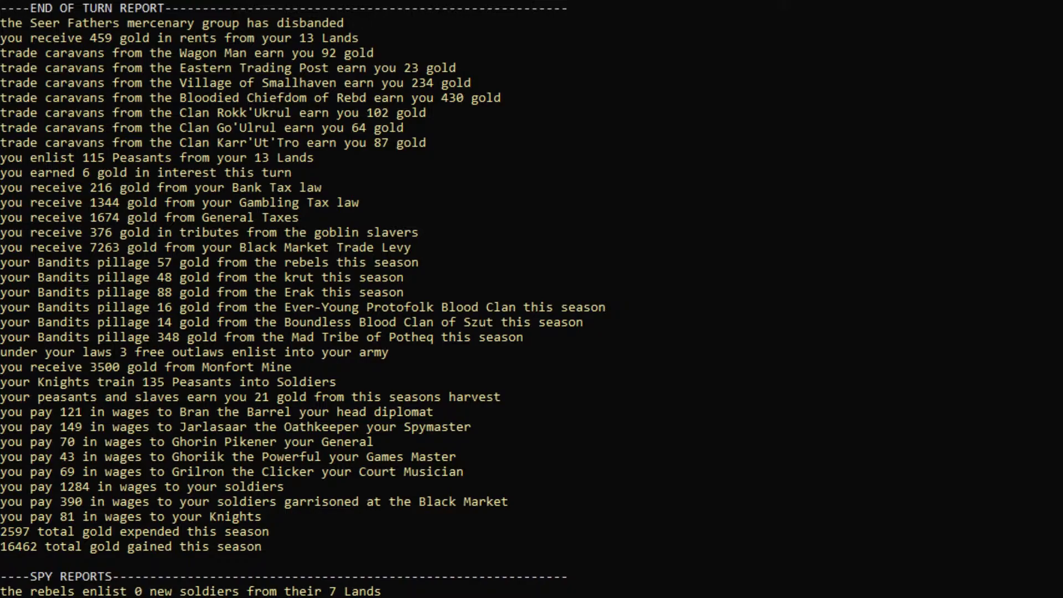
Scroll through the end-of-turn report showing 16462 gold gained, then reach the Kingdom Menu
{"action": "scroll", "scroll_direction": "down", "scroll_amount": 3}
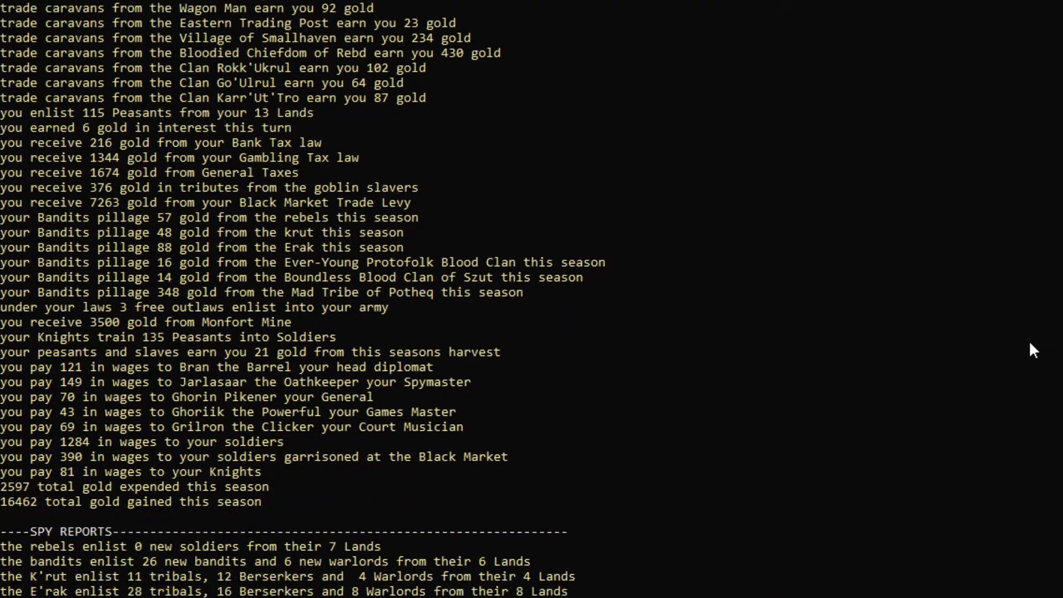
{"action": "key", "text": "enter"}
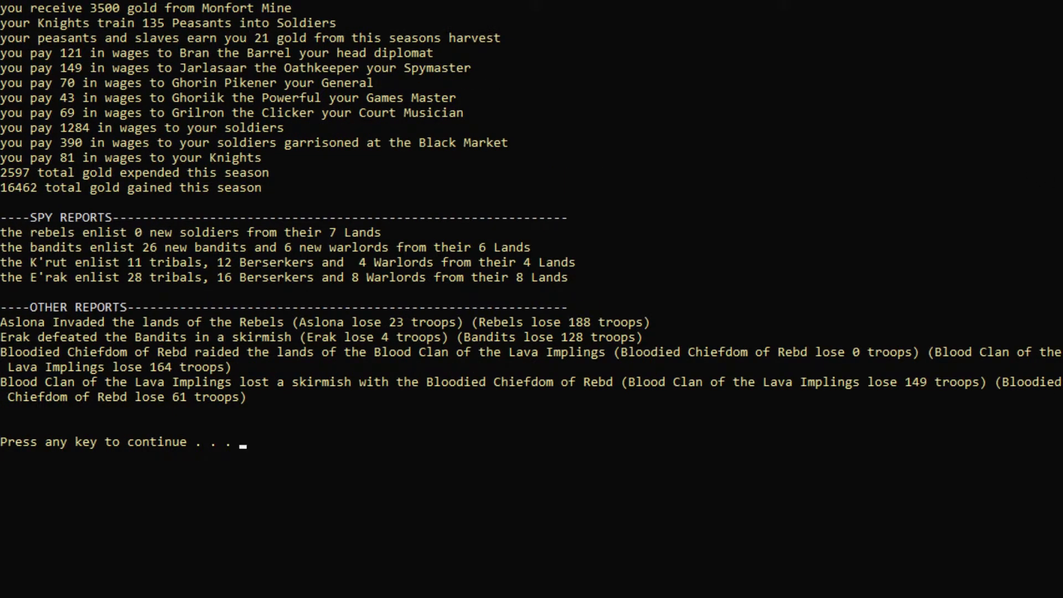
{"action": "key", "text": "enter"}
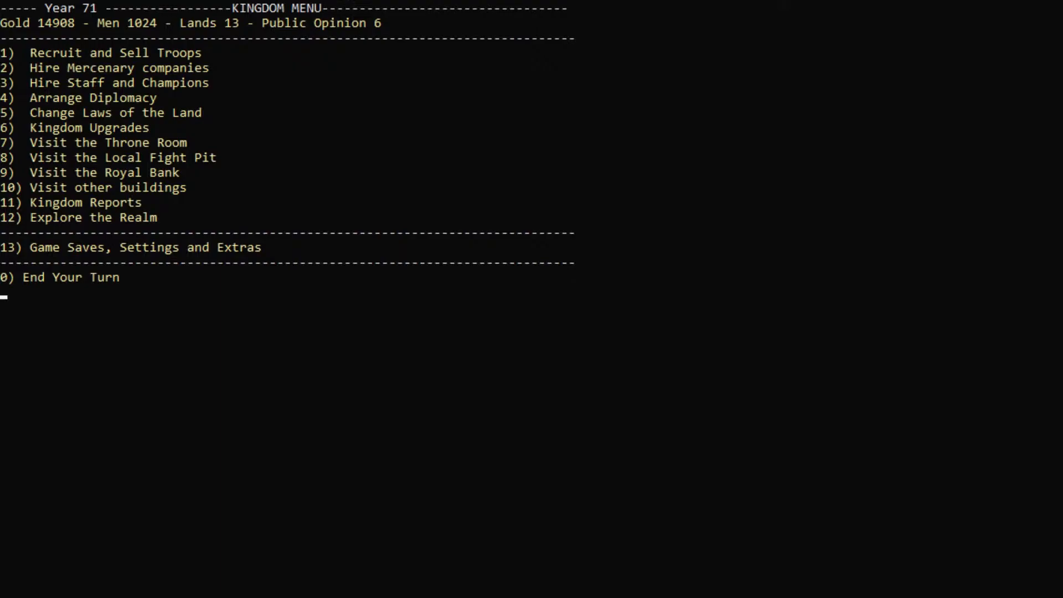
Explore the realm, wander the Parched Lands, and choose option 4, Ancient Southern Ruins
{"action": "type", "text": "12"}
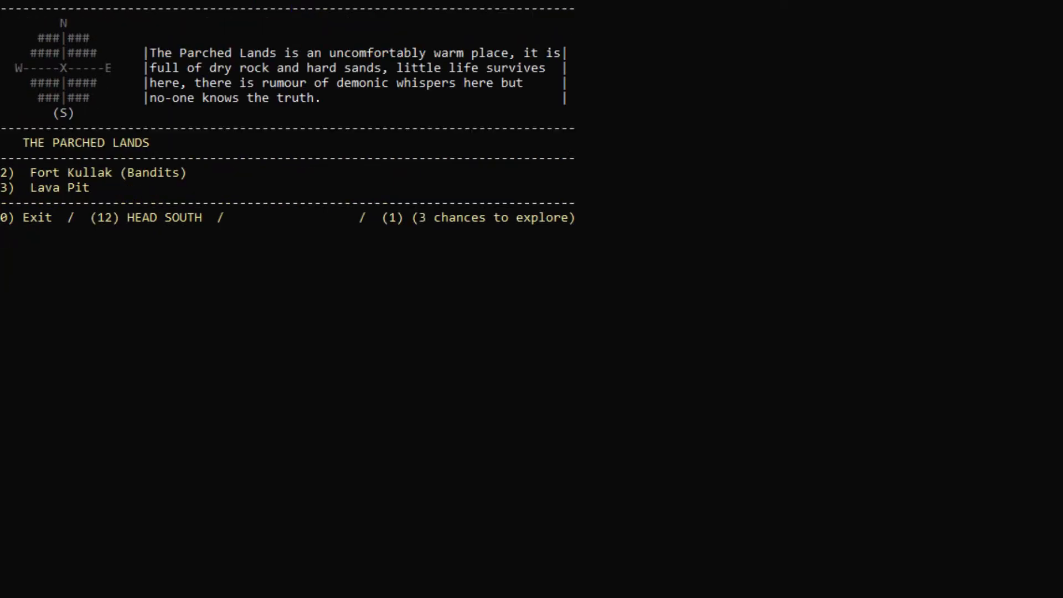
{"action": "type", "text": "1"}
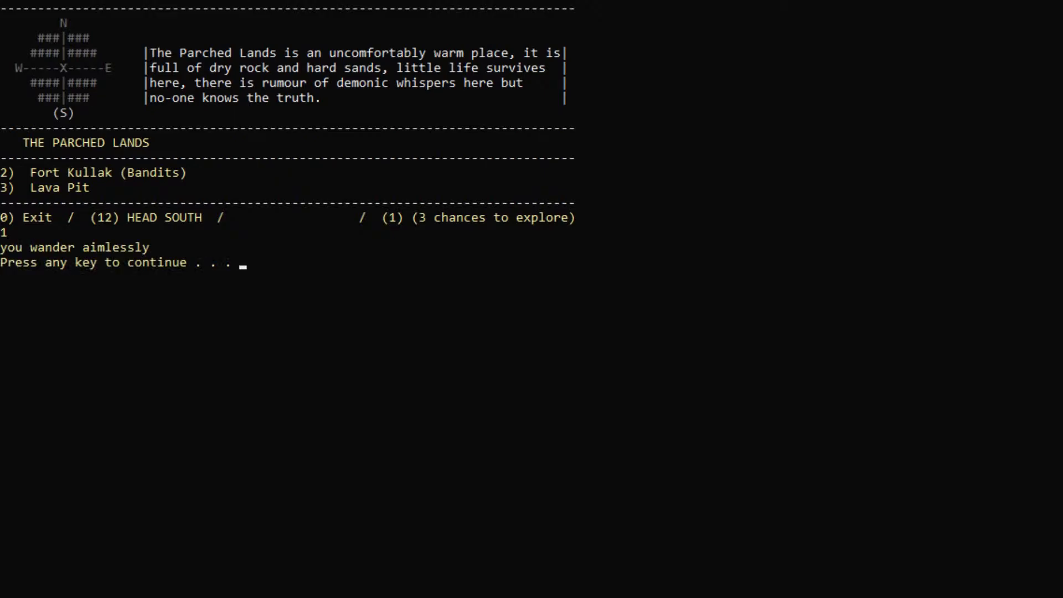
{"action": "key", "text": "enter"}
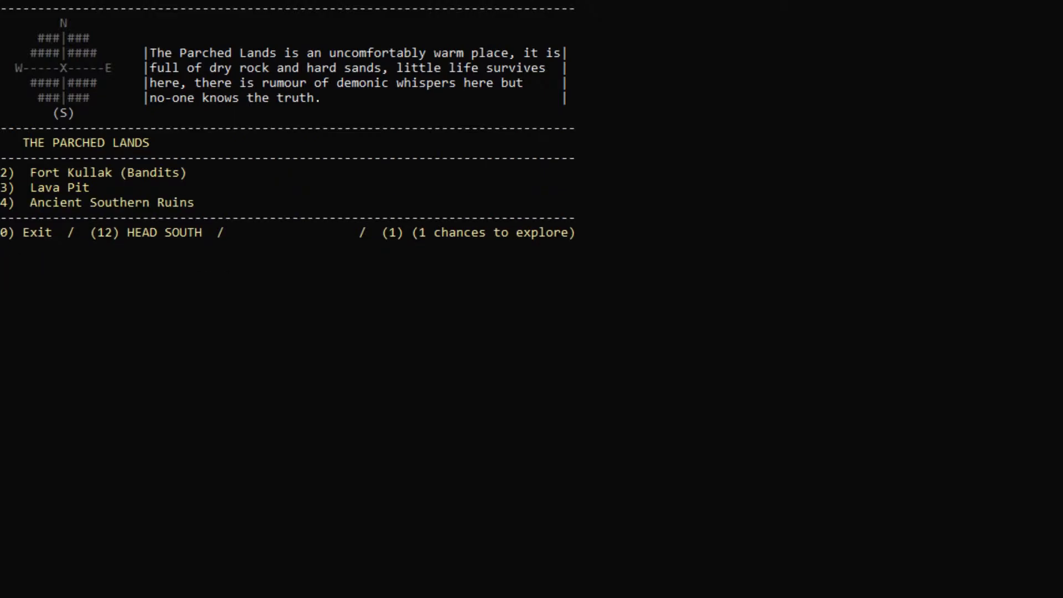
{"action": "type", "text": "4"}
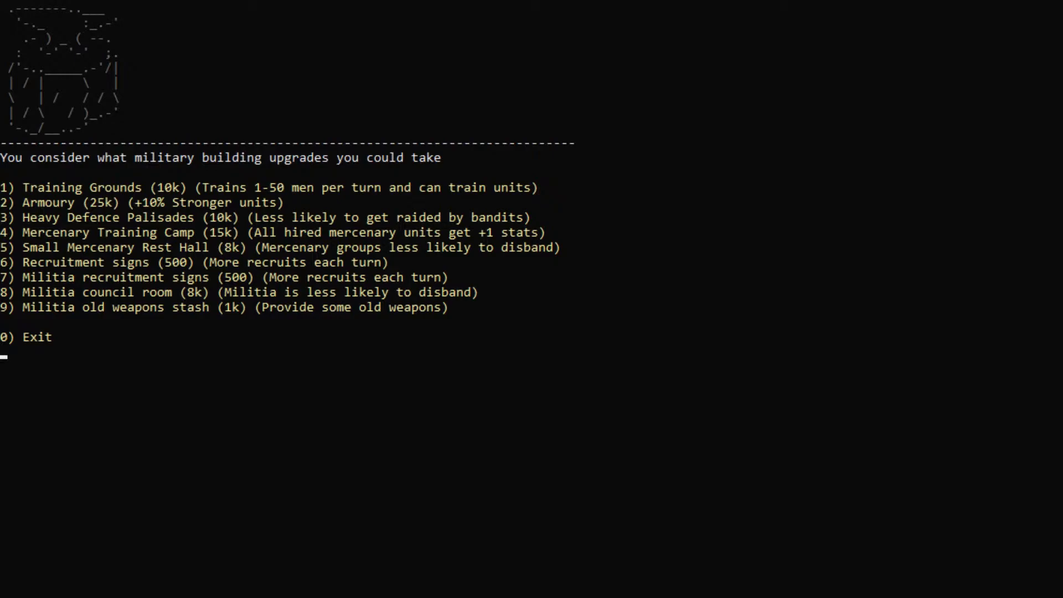
Buy the military building upgrade for 10,000 gold, leaving 4908 gold
{"action": "type", "text": "1"}
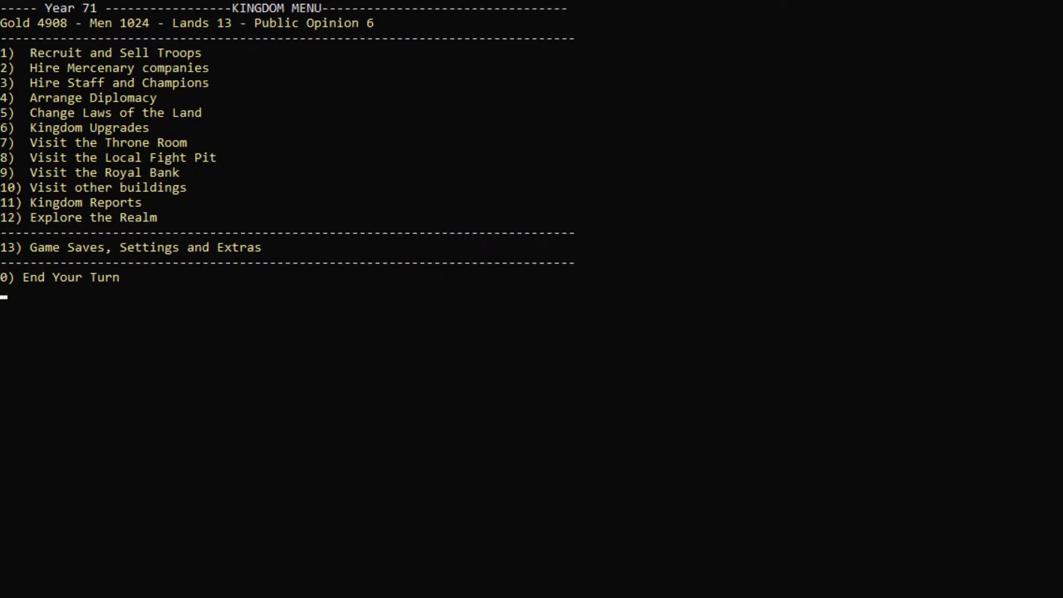
Choose Visit other buildings (option 10) to reach the prison
{"action": "type", "text": "1"}
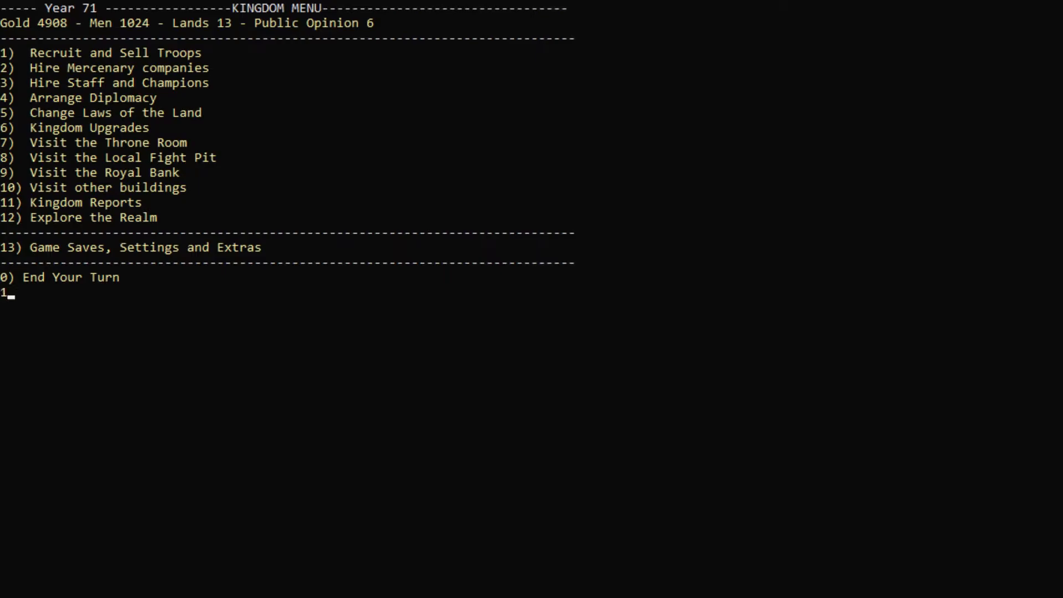
{"action": "type", "text": "10"}
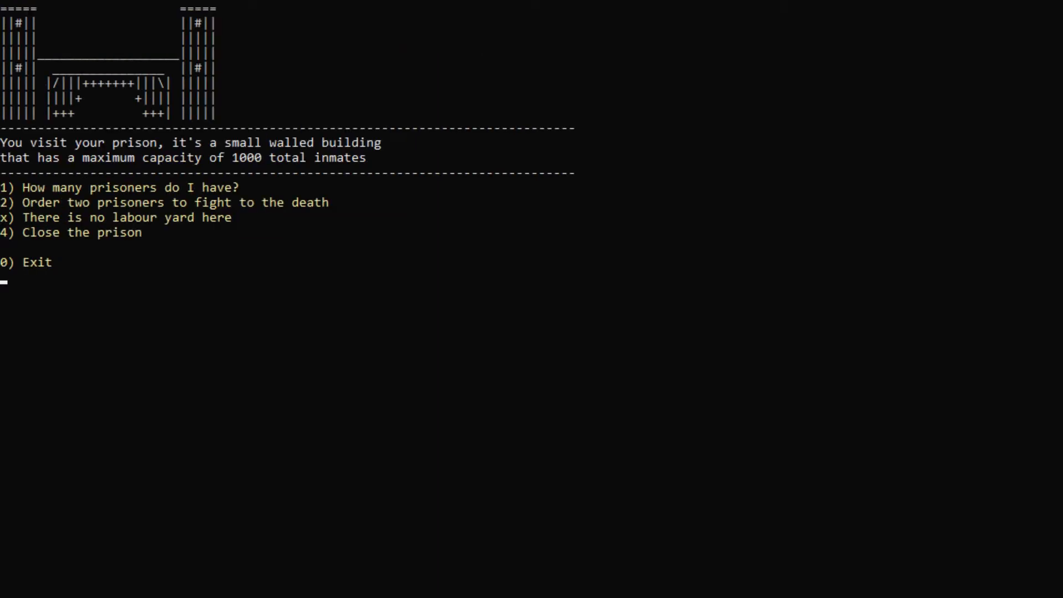
Count the six prisoners and make Huey the Robber and Aaren the Swindler fight
{"action": "type", "text": "1"}
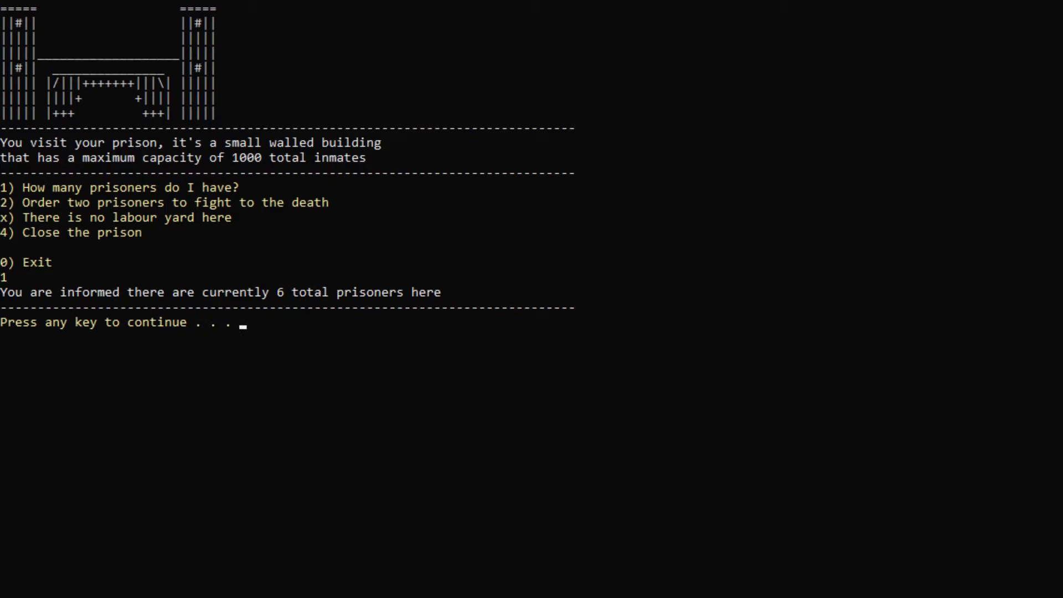
{"action": "key", "text": "enter"}
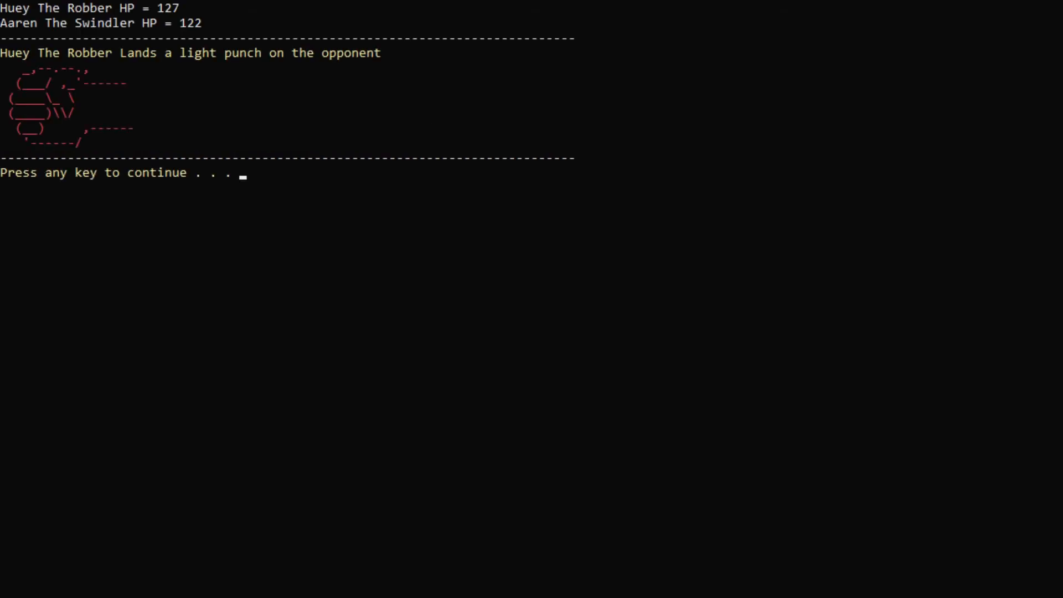
{"action": "key", "text": "enter"}
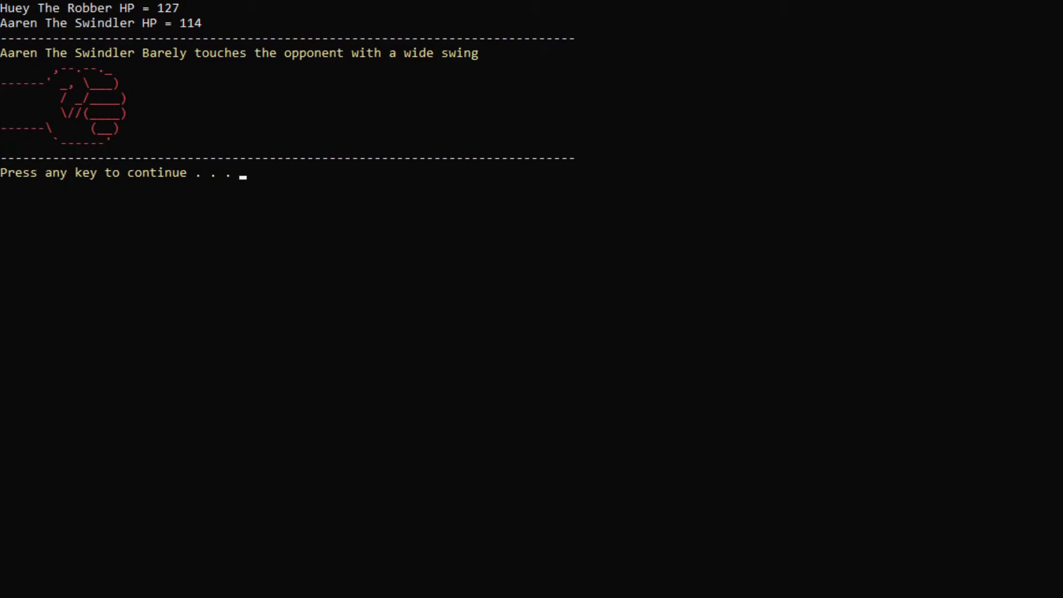
{"action": "key", "text": "enter"}
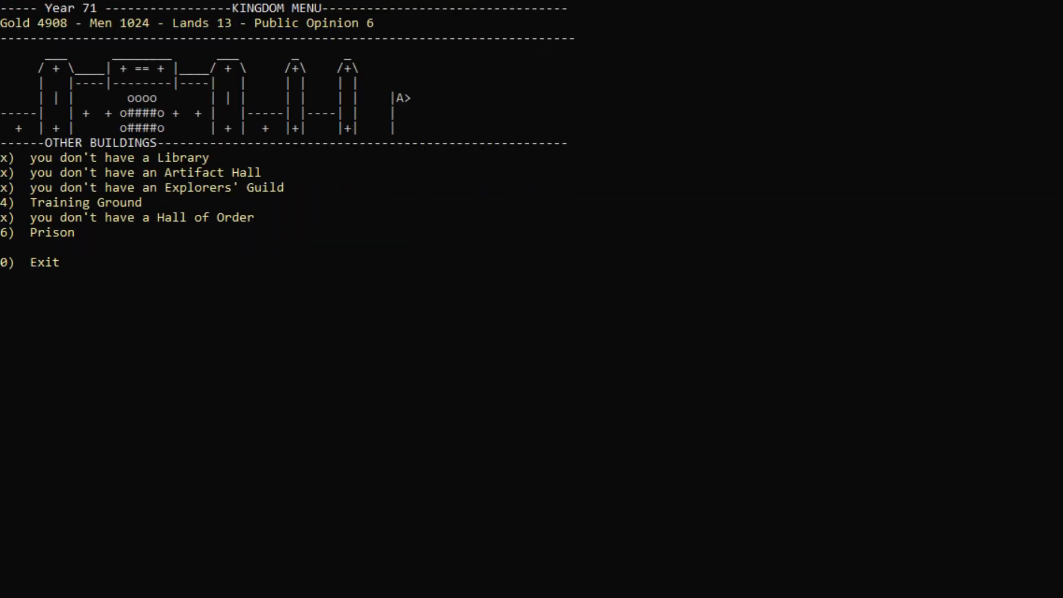
End the turn into Year 72 and attack the Rebels, killing 194 for 46 losses
{"action": "type", "text": "0"}
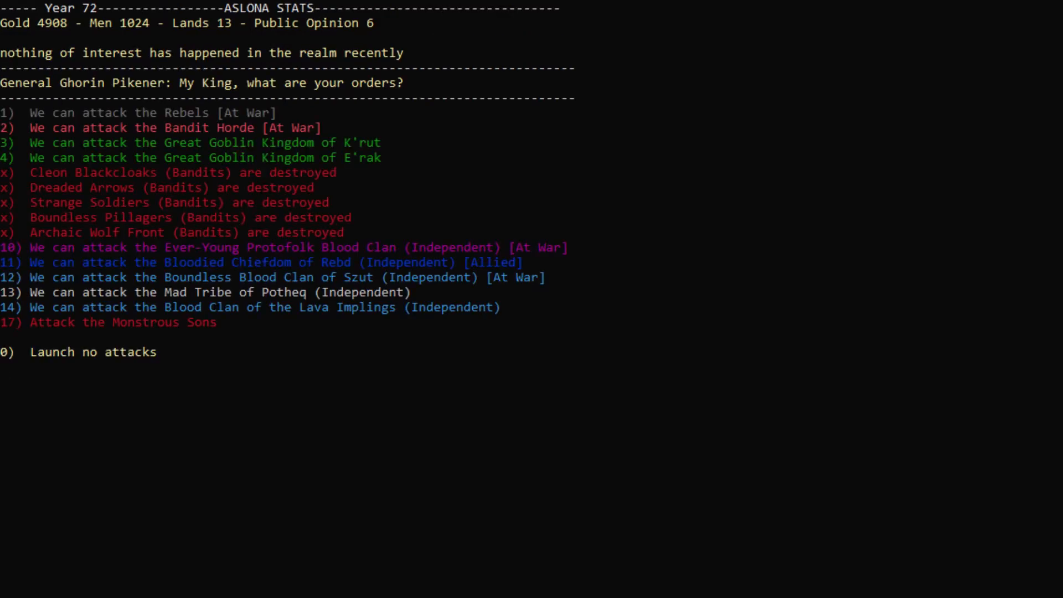
{"action": "type", "text": "1"}
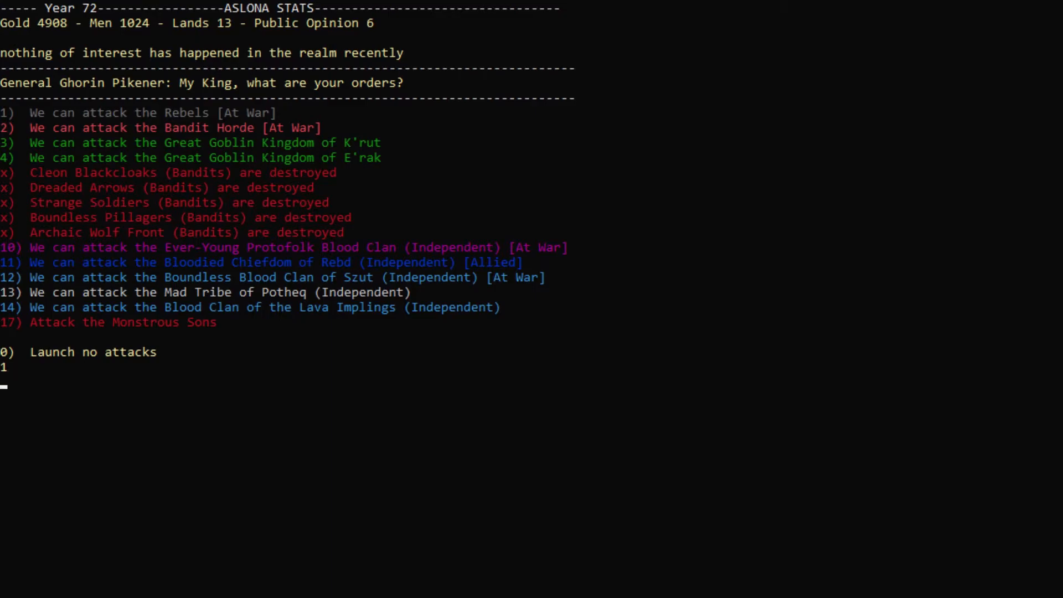
{"action": "key", "text": "enter"}
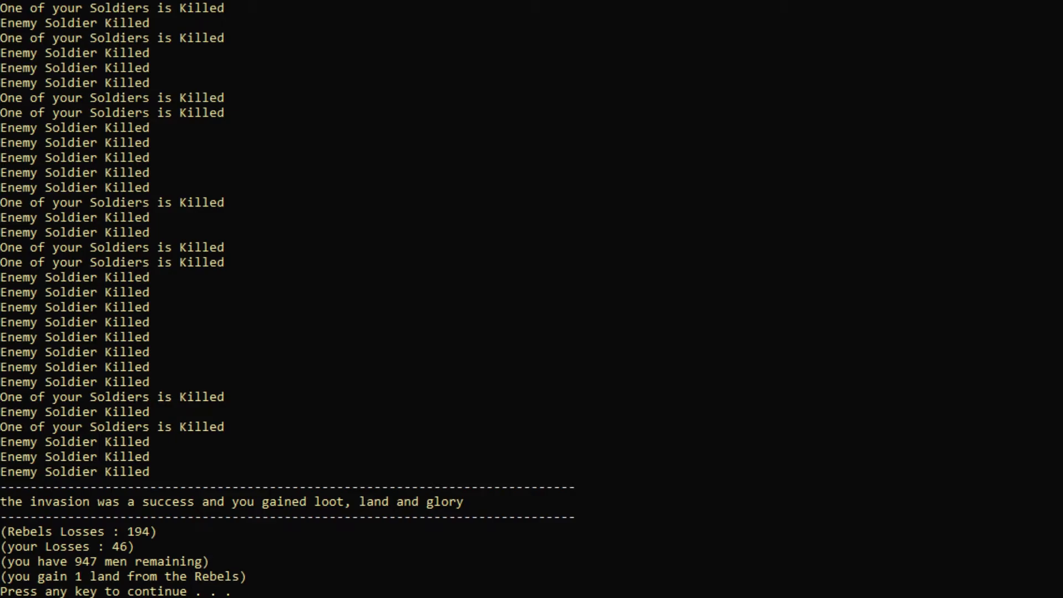
Advance past the invasion results to the Year 72 end-of-turn report
{"action": "key", "text": "enter"}
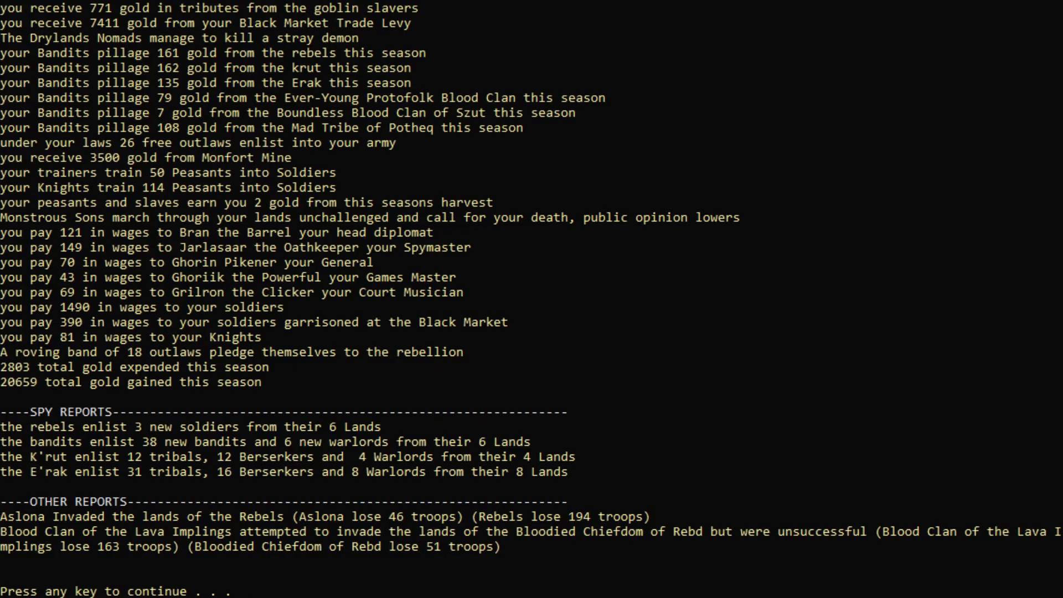
{"action": "mouse_move", "coordinate": [851, 319]}
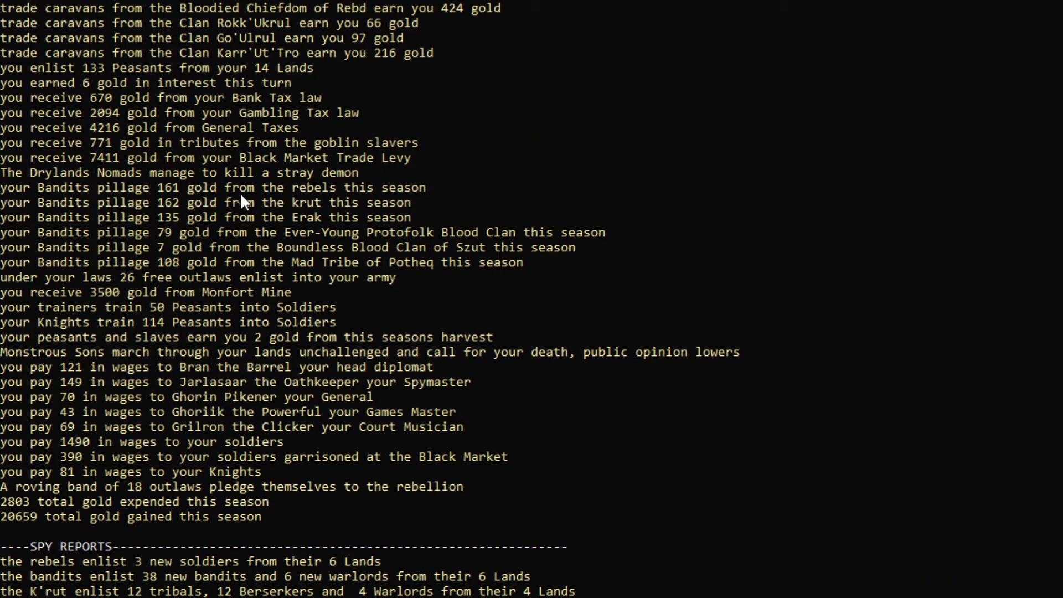
{"action": "mouse_move", "coordinate": [100, 324]}
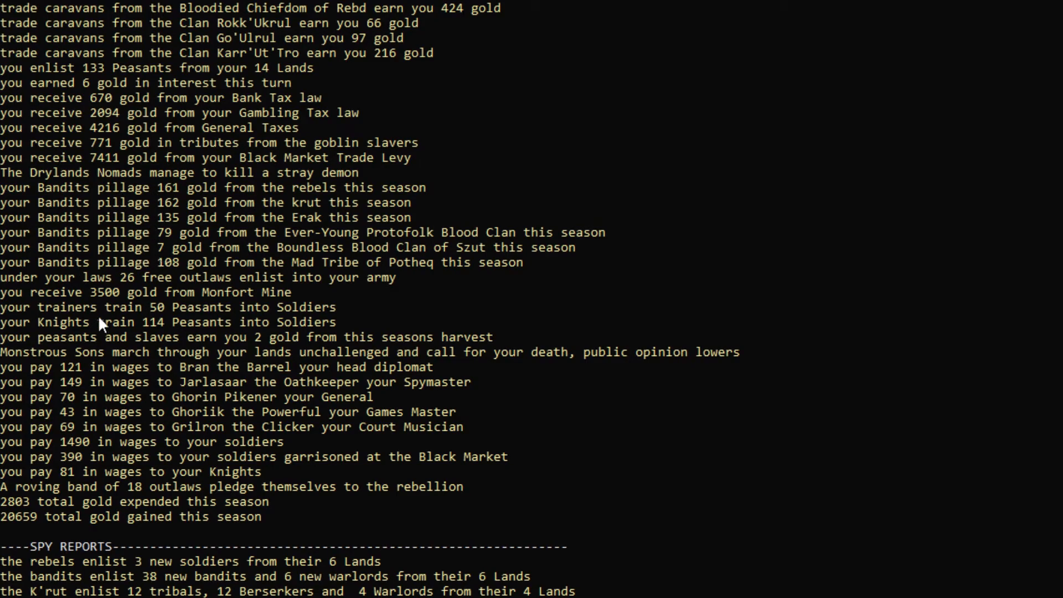
{"action": "mouse_move", "coordinate": [241, 176]}
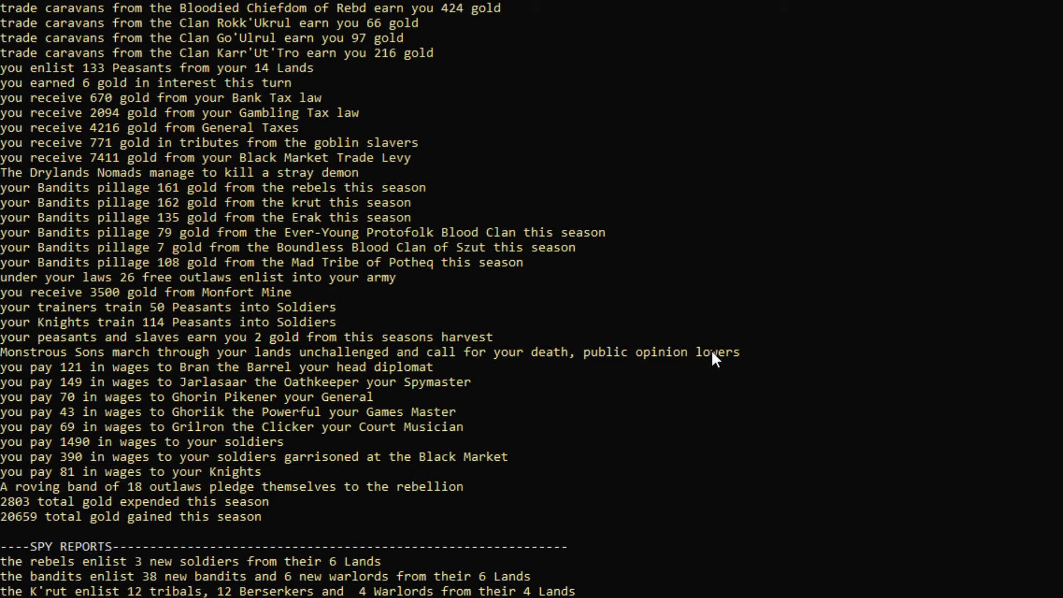
{"action": "mouse_move", "coordinate": [727, 366]}
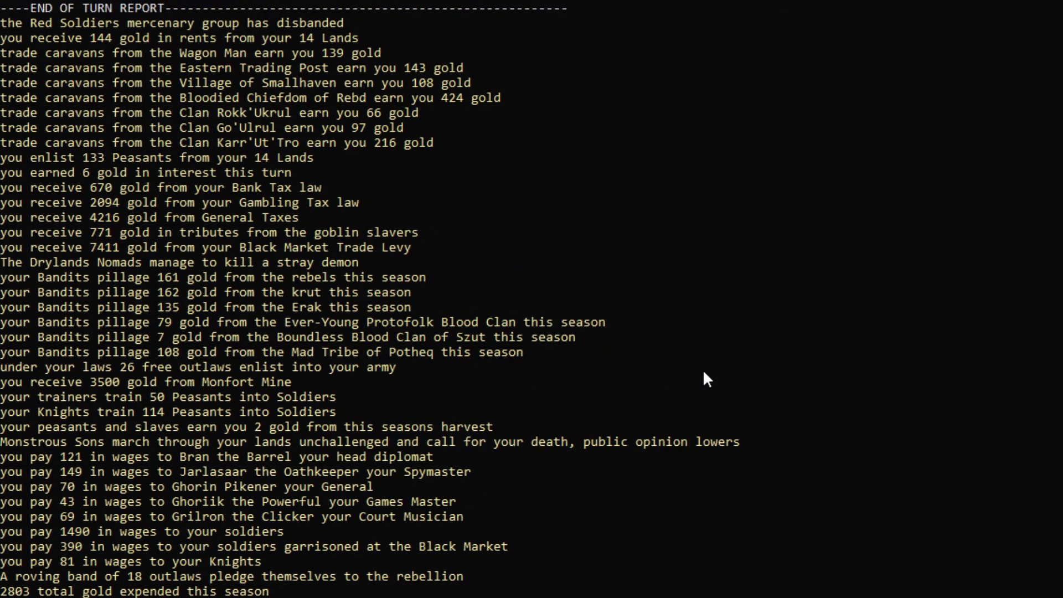
{"action": "mouse_move", "coordinate": [350, 276]}
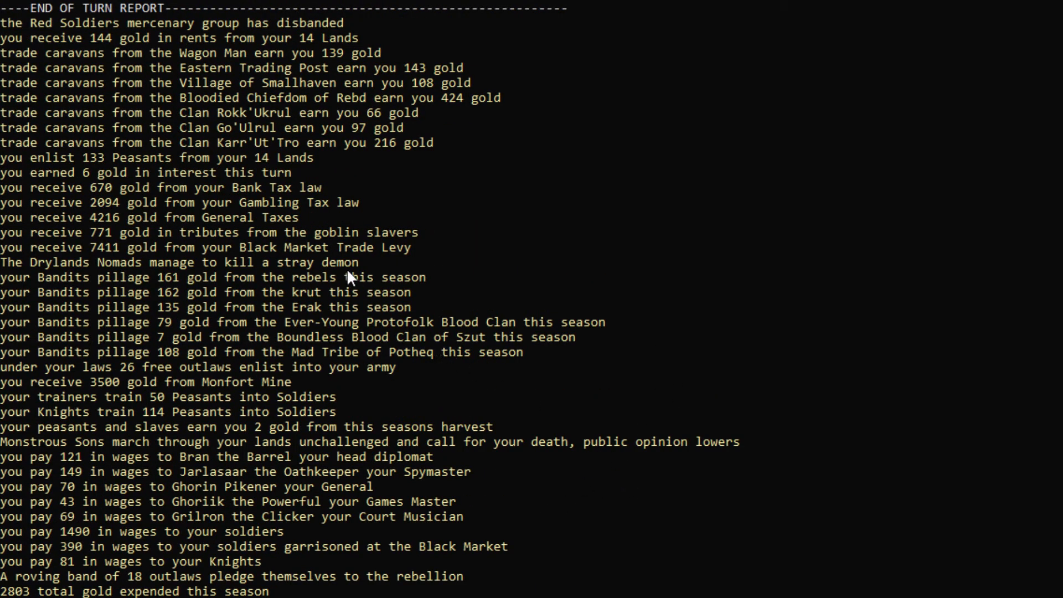
{"action": "mouse_move", "coordinate": [351, 278]}
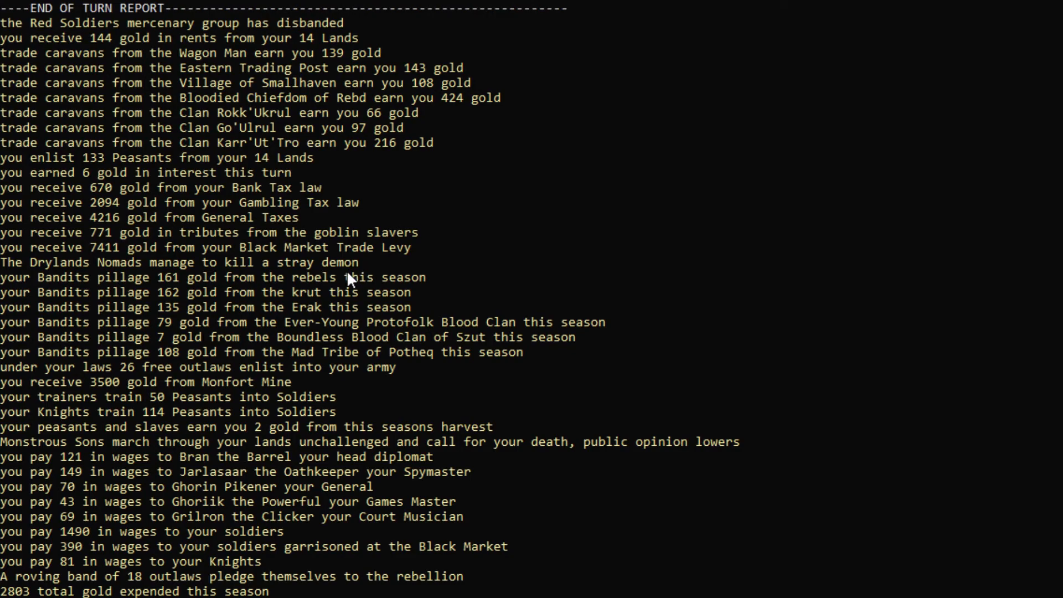
{"action": "mouse_move", "coordinate": [366, 273]}
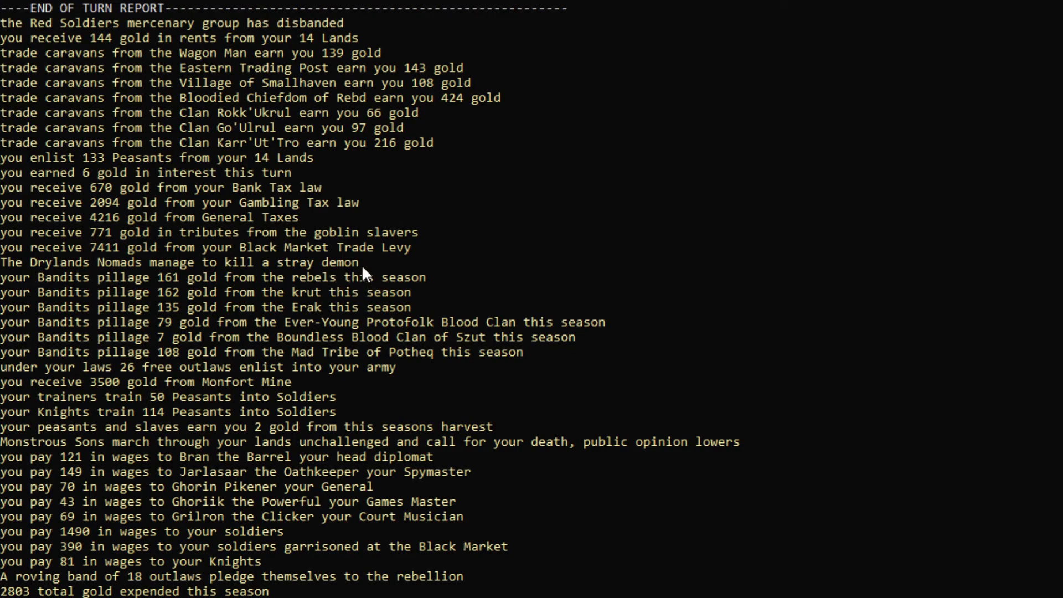
{"action": "mouse_move", "coordinate": [178, 30]}
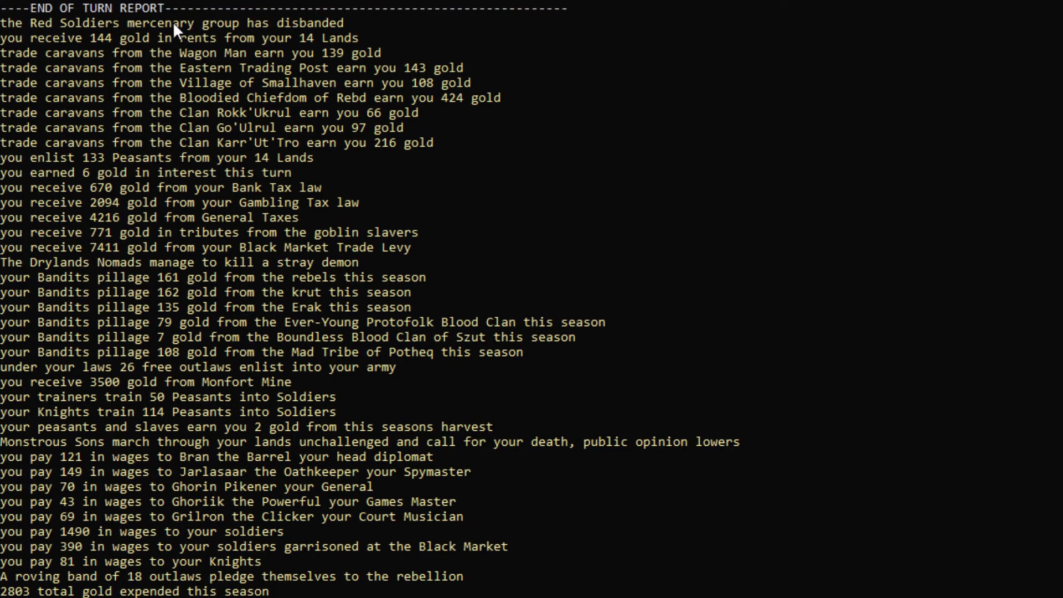
{"action": "scroll", "scroll_direction": "down", "scroll_amount": 3}
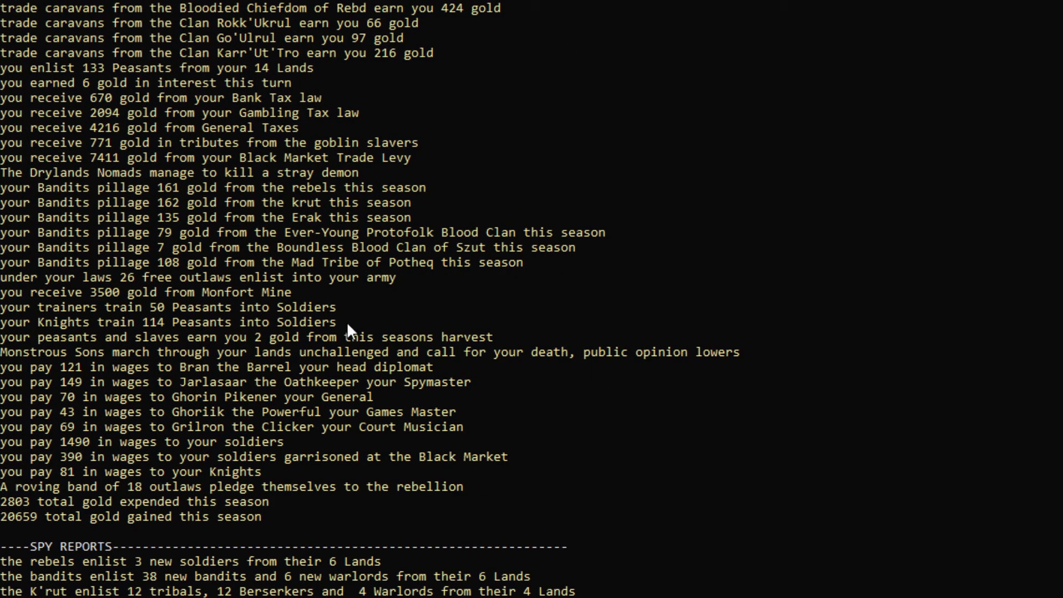
{"action": "mouse_move", "coordinate": [196, 511]}
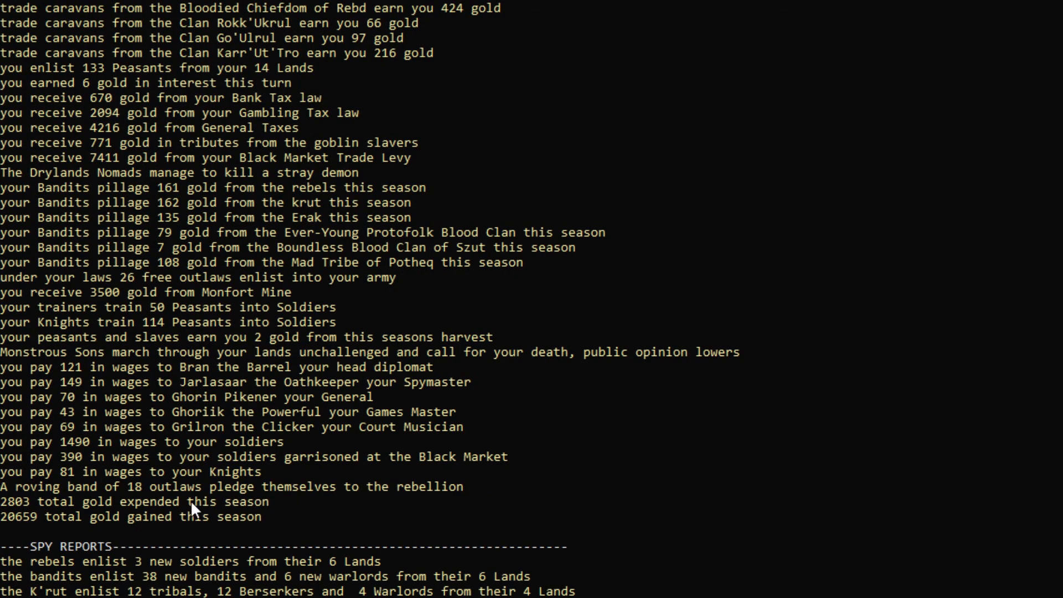
{"action": "mouse_move", "coordinate": [389, 477]}
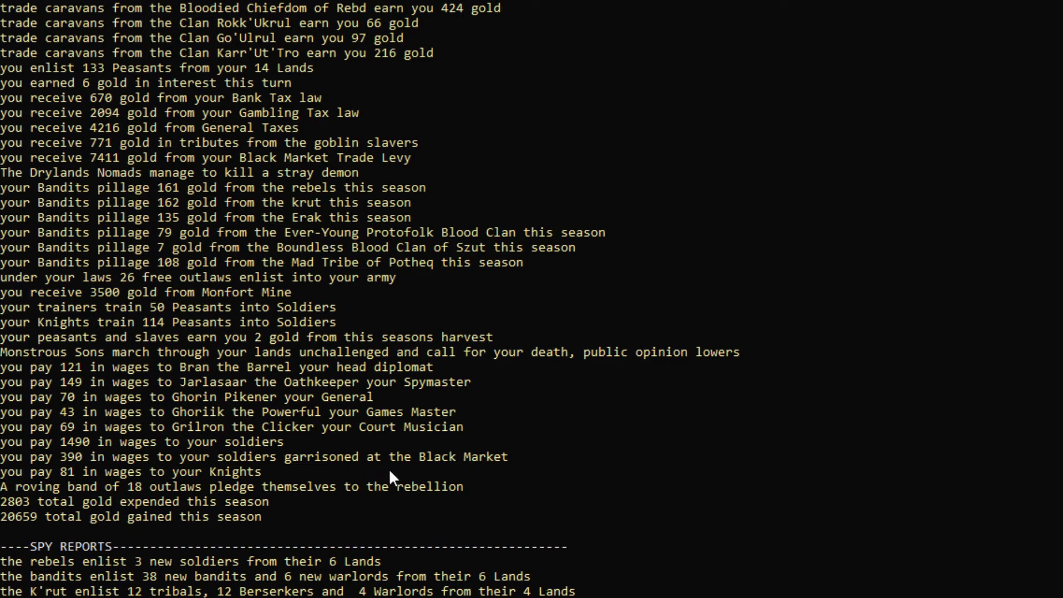
{"action": "mouse_move", "coordinate": [546, 461]}
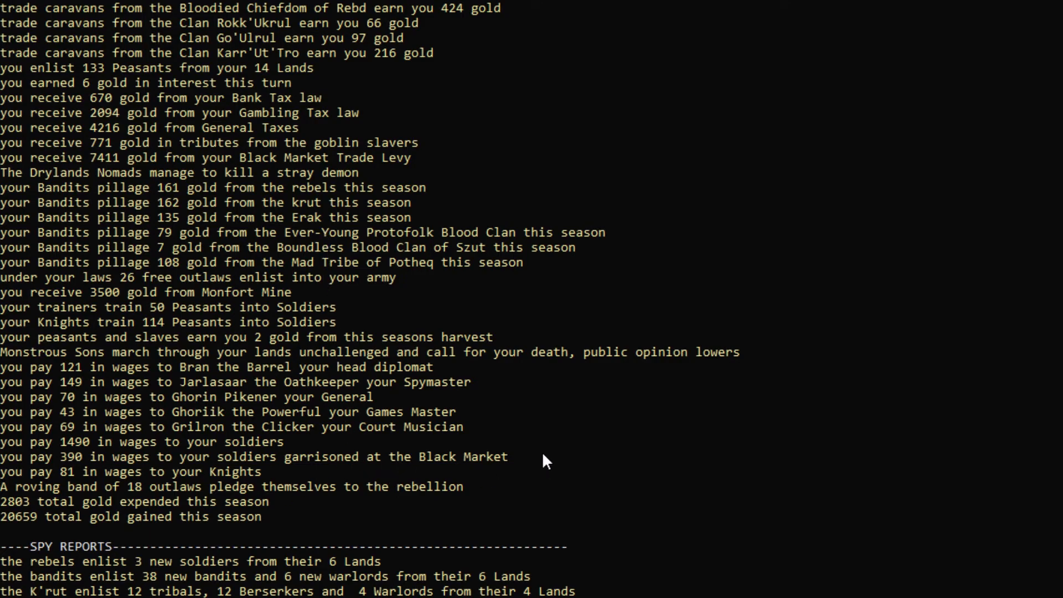
{"action": "mouse_move", "coordinate": [112, 494]}
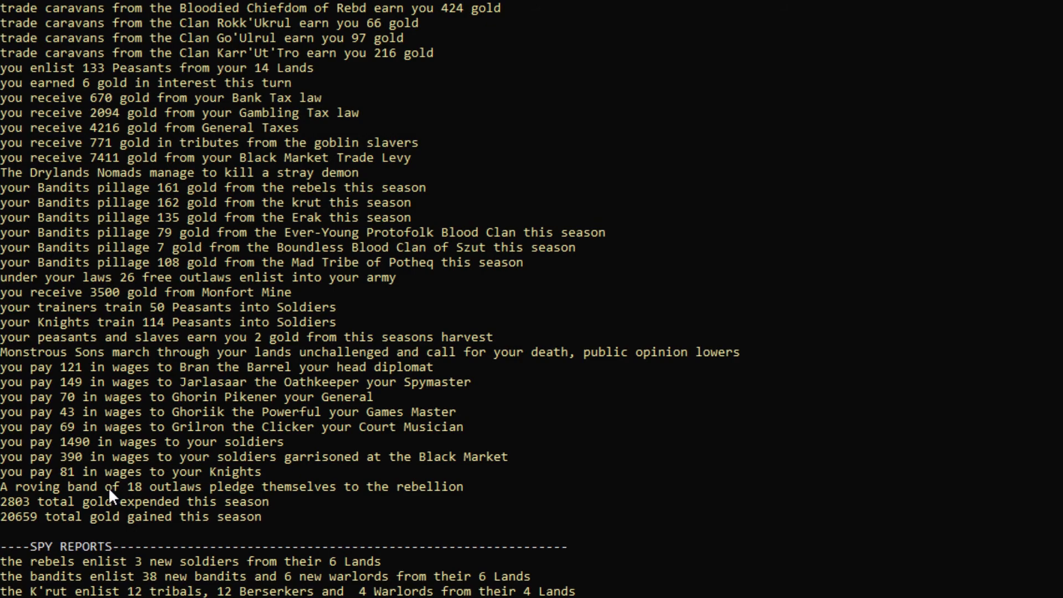